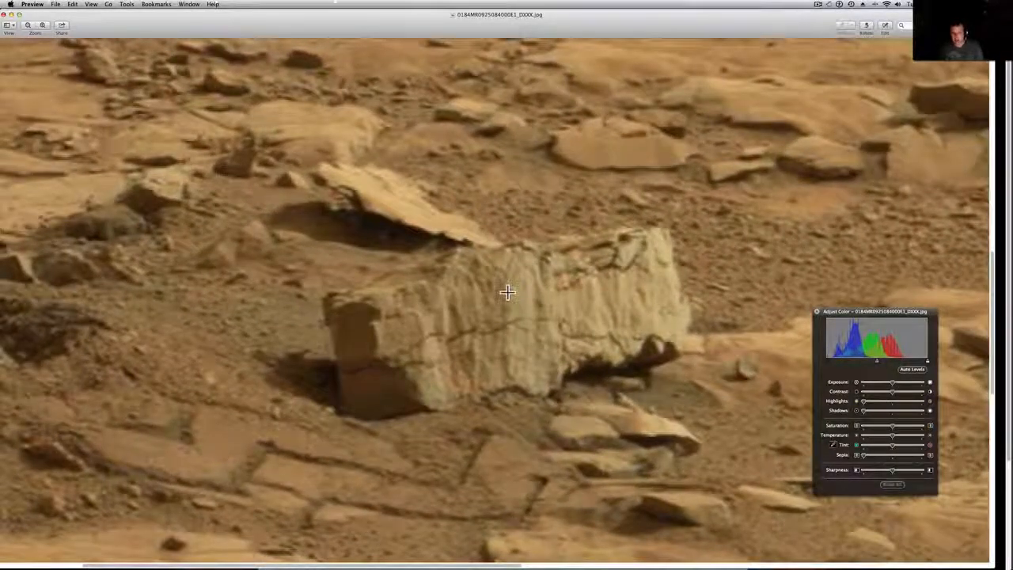
{"action": "mouse_move", "coordinate": [538, 300]}
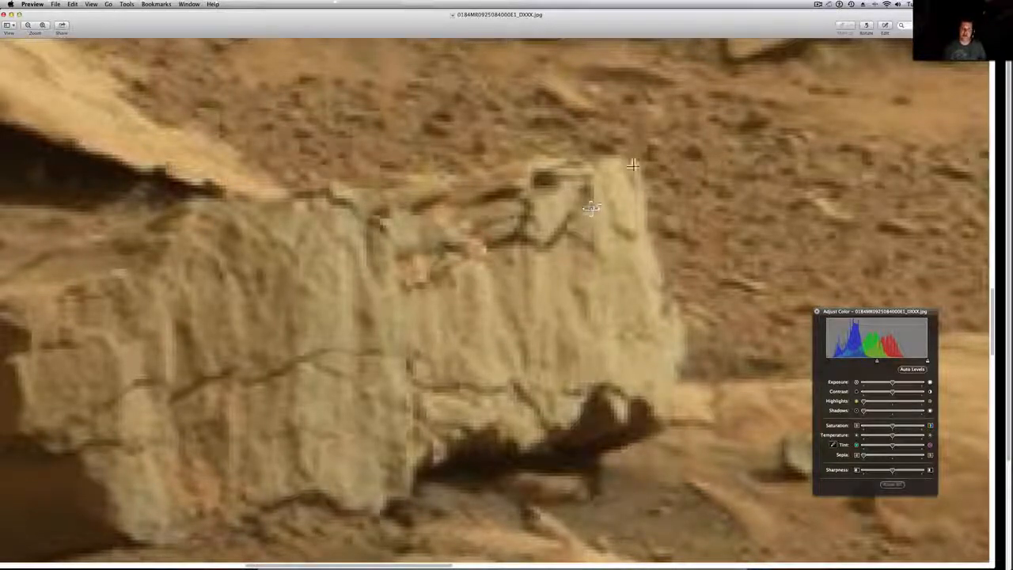
{"action": "mouse_move", "coordinate": [447, 212]}
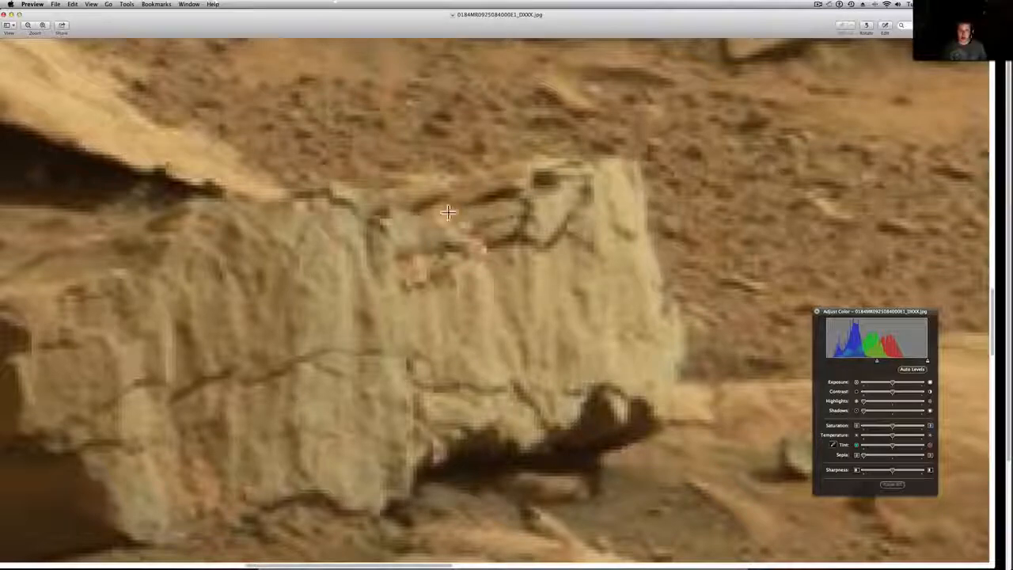
{"action": "mouse_move", "coordinate": [432, 232]}
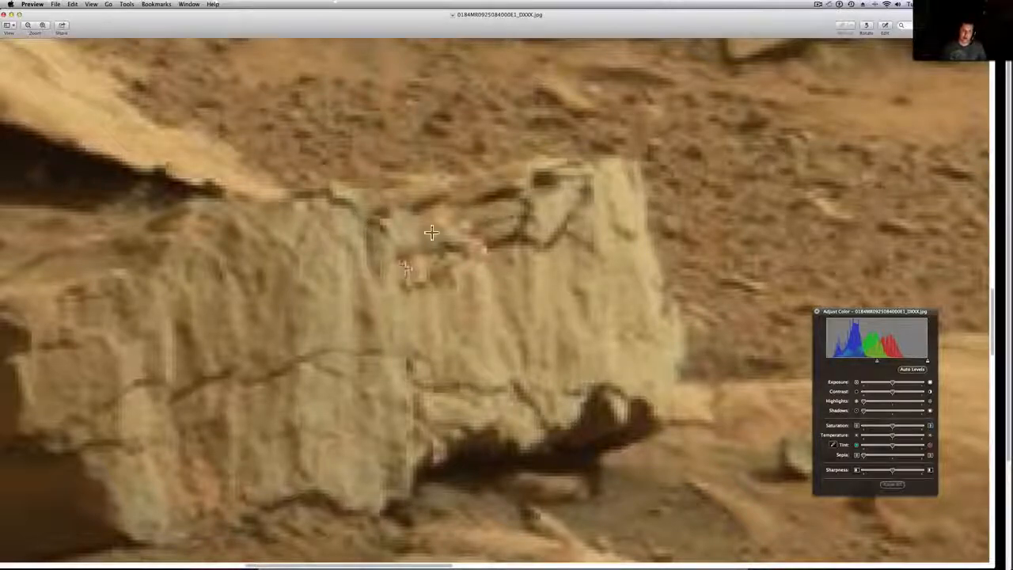
{"action": "mouse_move", "coordinate": [620, 247]}
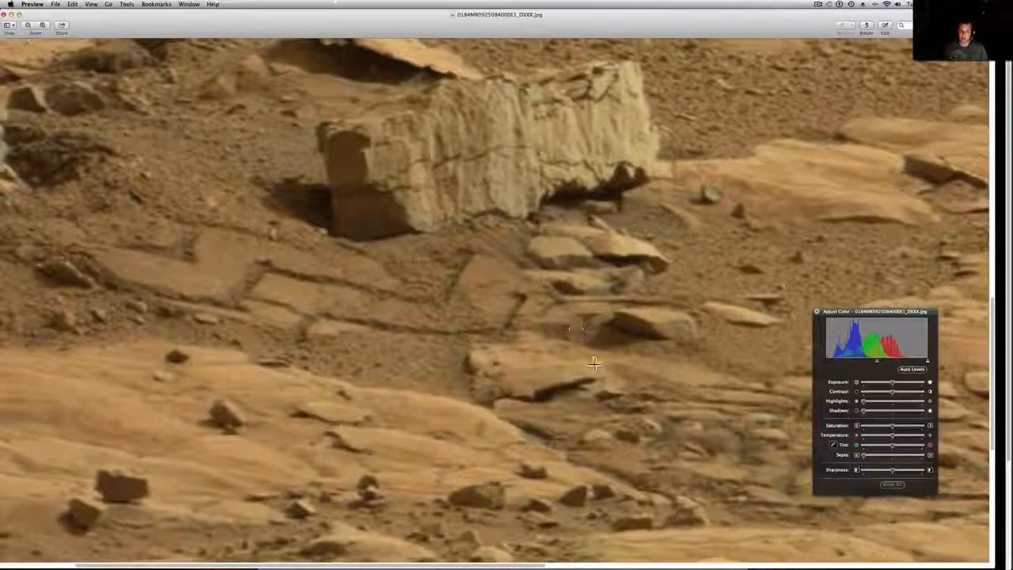
- Pan the Preview view down to the layered rock slabs below the large boulder
{"action": "left_click_drag", "start_coordinate": [595, 399], "coordinate": [693, 459]}
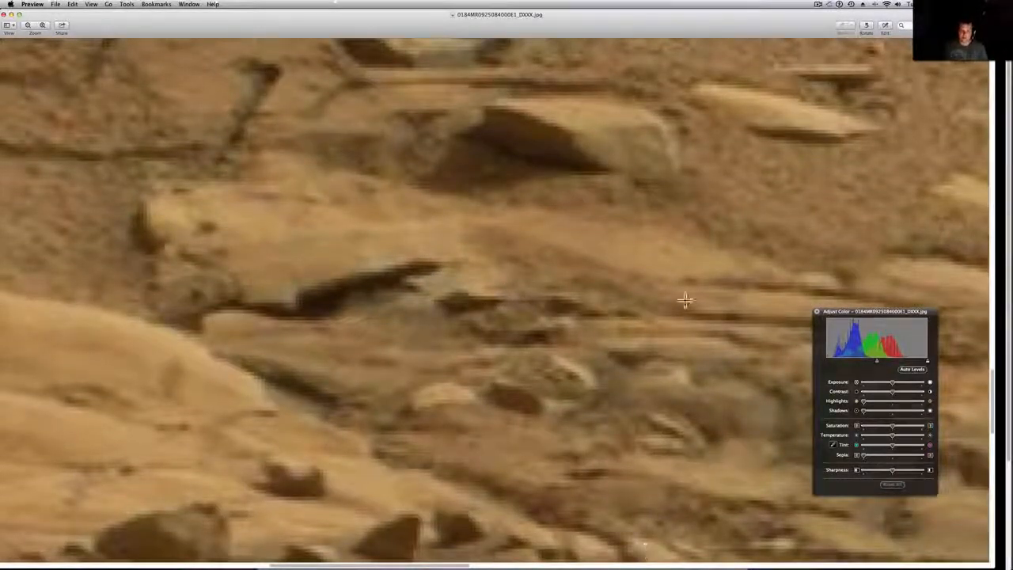
{"action": "mouse_move", "coordinate": [654, 415]}
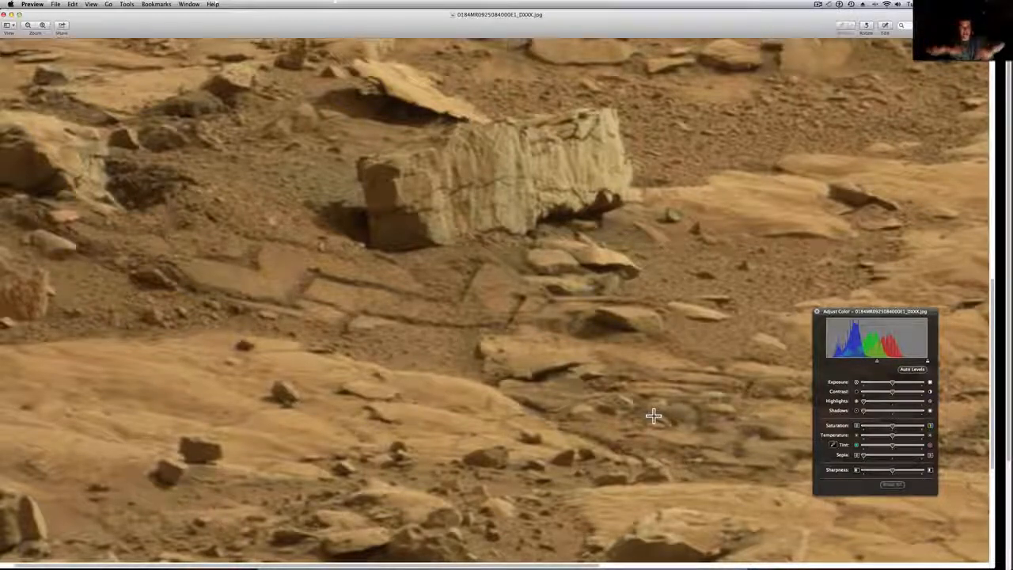
{"action": "mouse_move", "coordinate": [586, 278]}
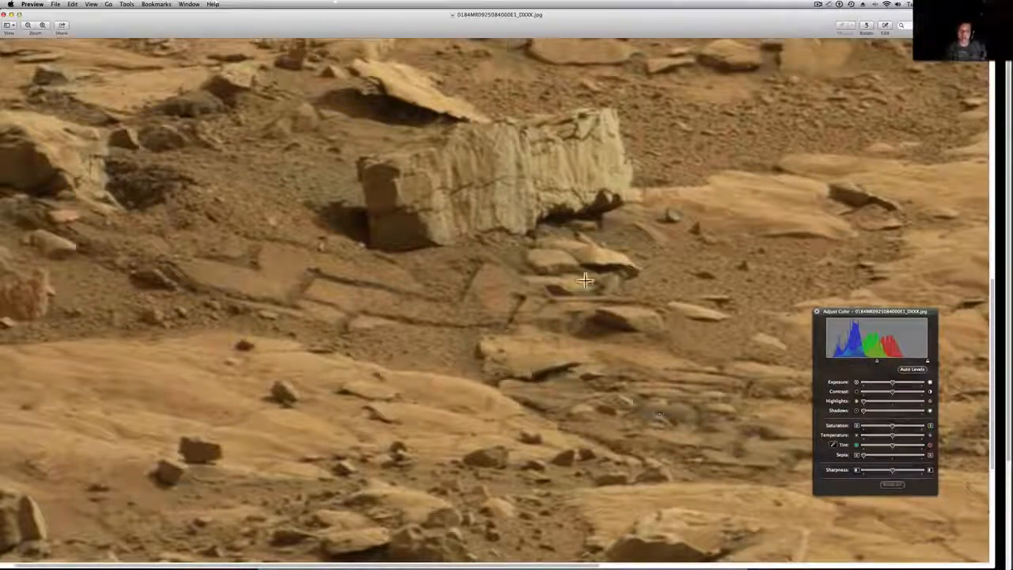
{"action": "mouse_move", "coordinate": [636, 301]}
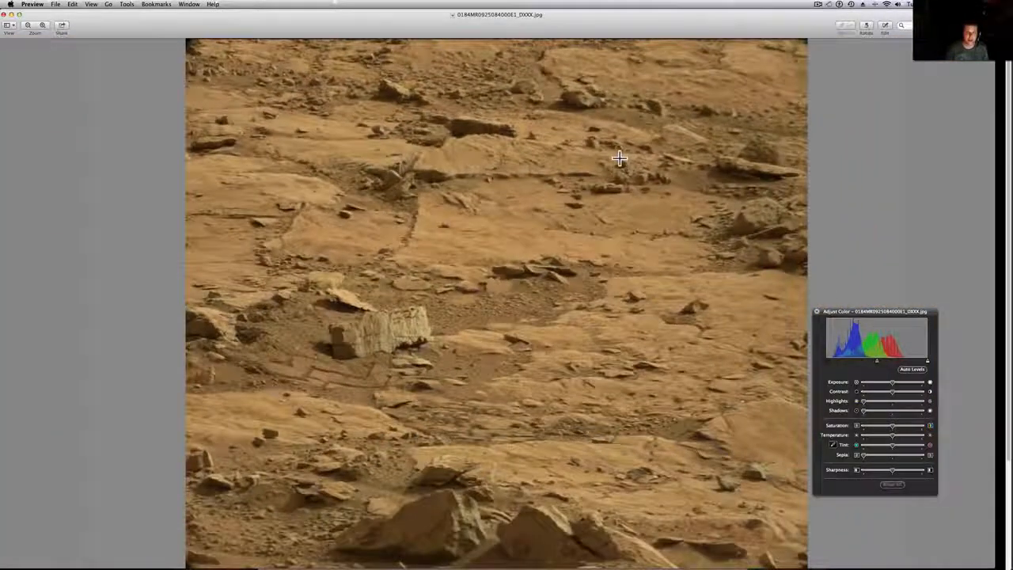
{"action": "mouse_move", "coordinate": [560, 243]}
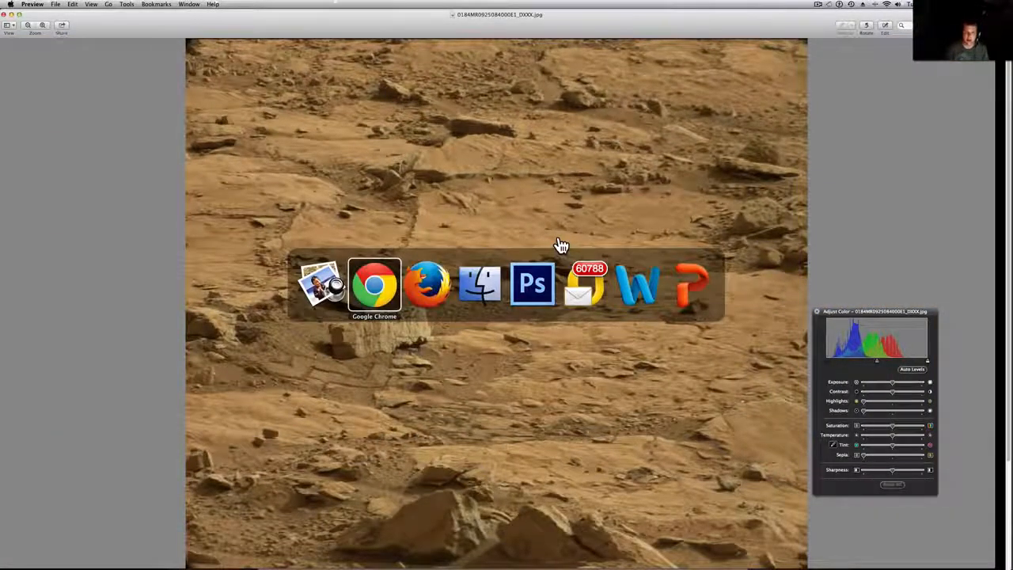
- Switch to Google Chrome showing the JPL Curiosity Raw Images page for this photo
{"action": "left_click", "coordinate": [374, 285]}
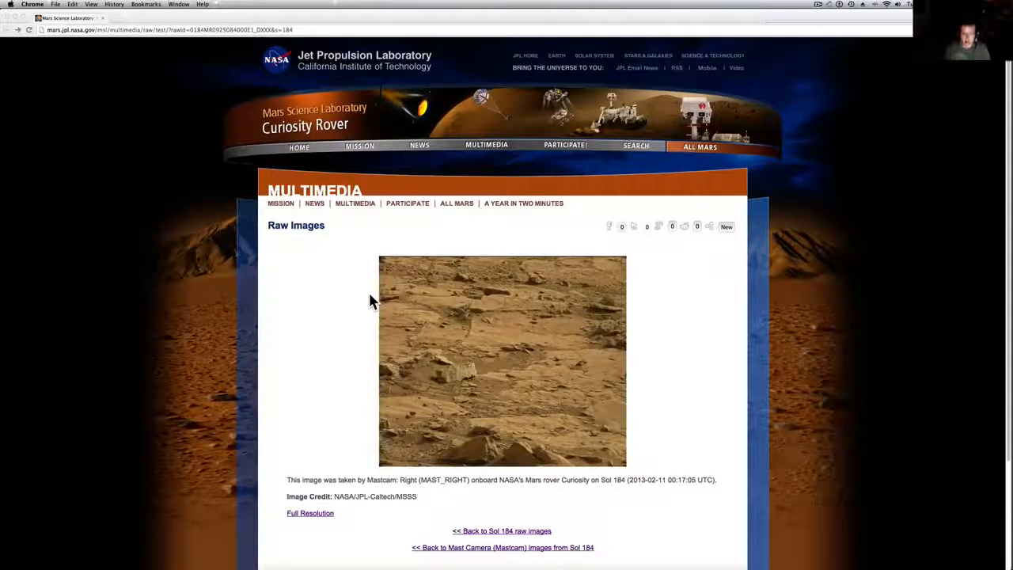
{"action": "mouse_move", "coordinate": [420, 309]}
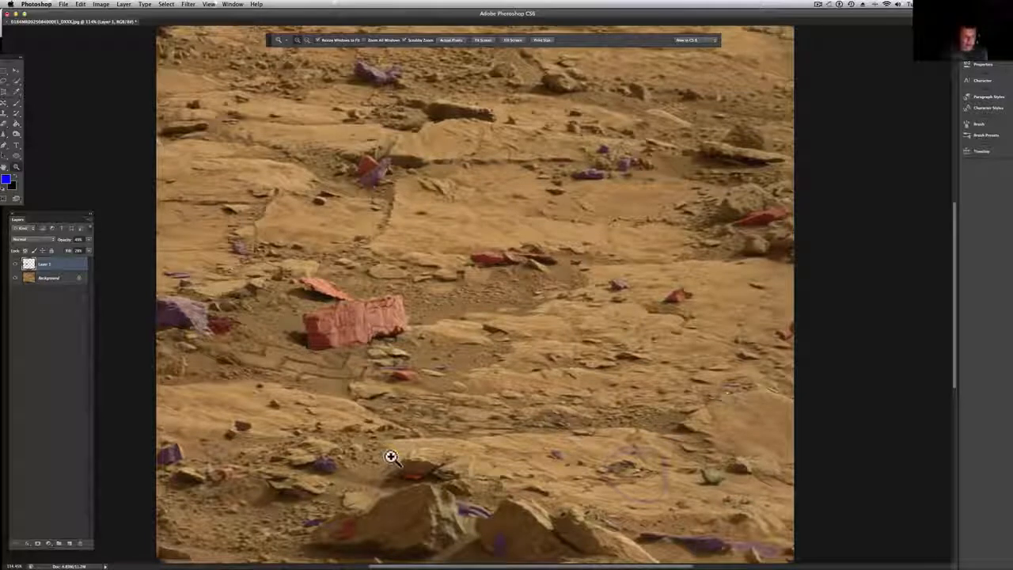
{"action": "mouse_move", "coordinate": [75, 298]}
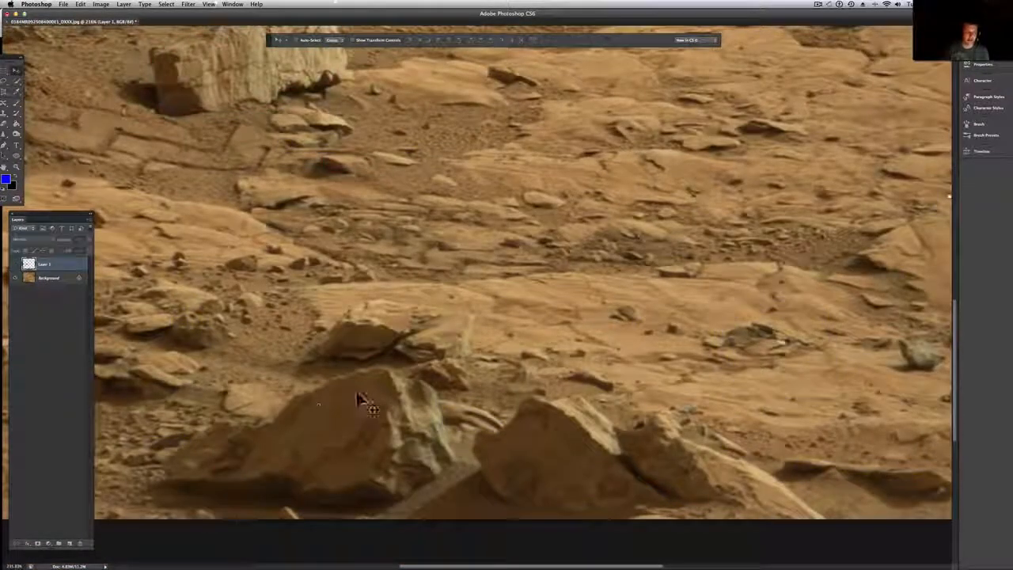
{"action": "mouse_move", "coordinate": [7, 76]}
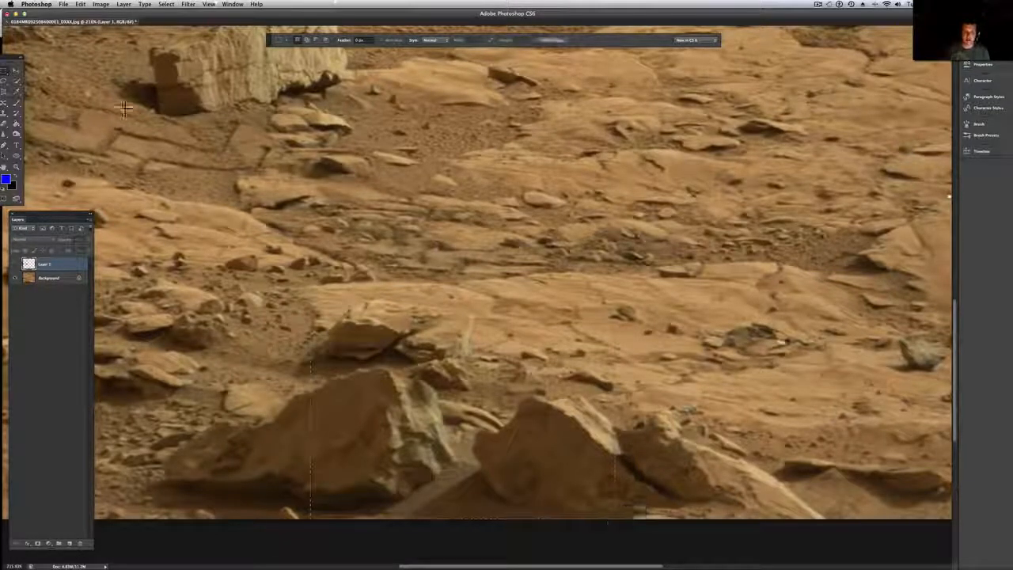
- Change the rover photo's image size via Image Size, entering 3 and confirming
{"action": "left_click", "coordinate": [101, 3]}
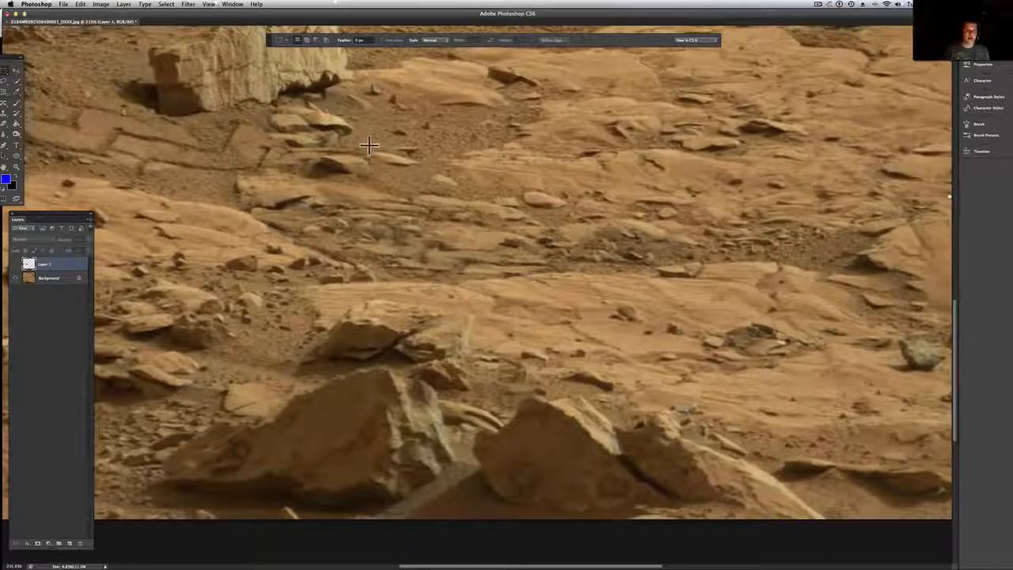
{"action": "left_click", "coordinate": [101, 5]}
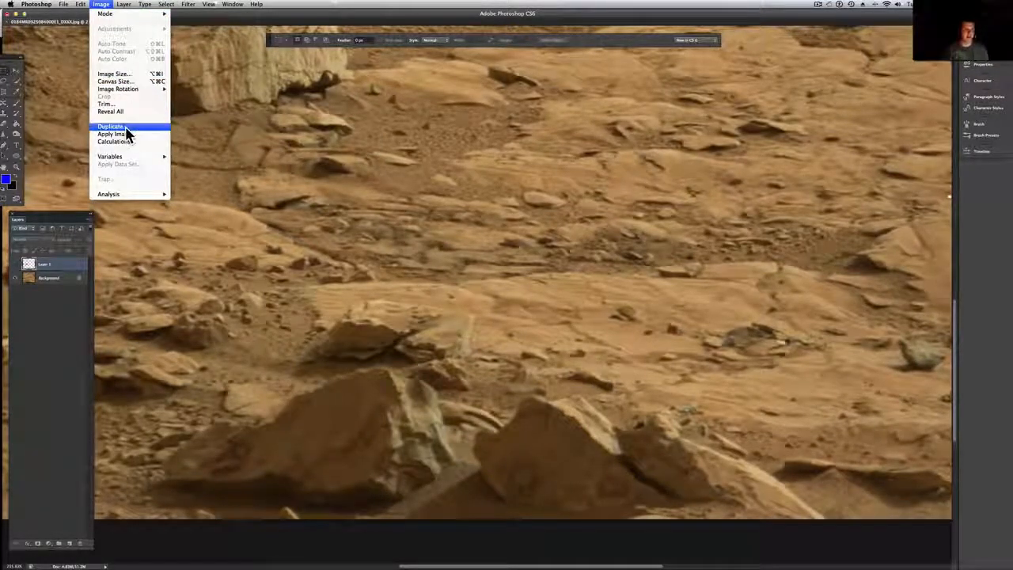
{"action": "left_click", "coordinate": [114, 74]}
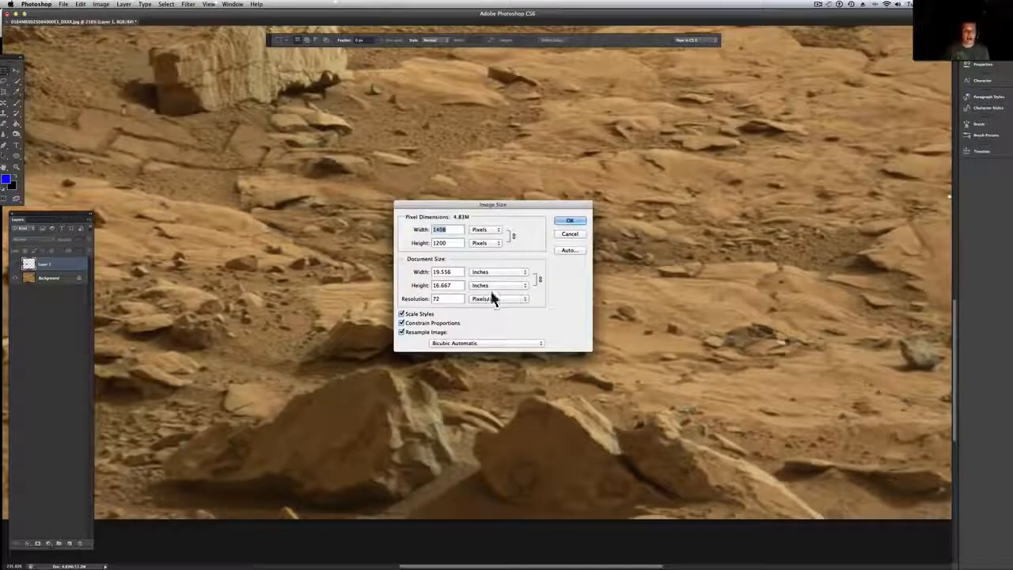
{"action": "type", "text": "3"}
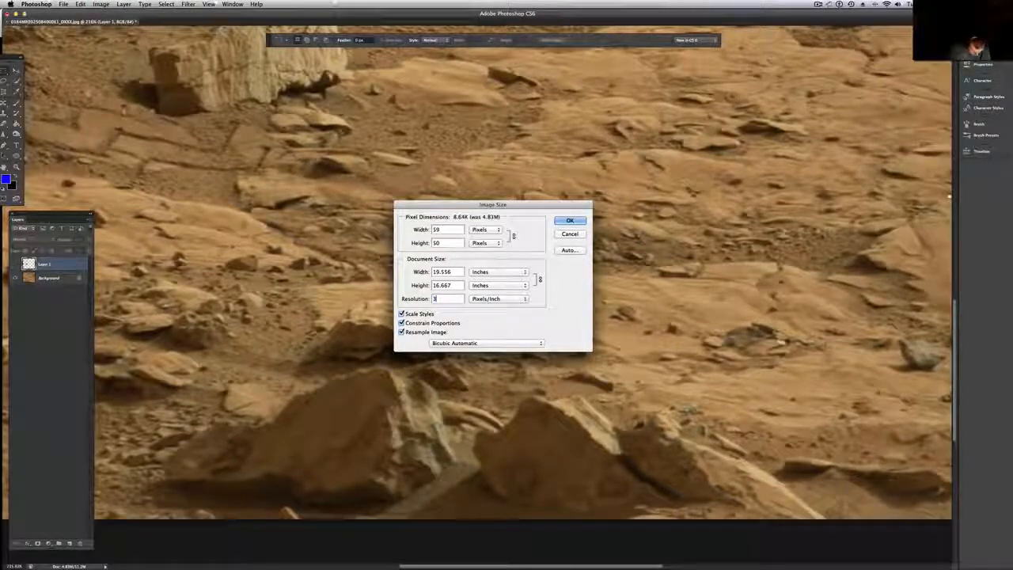
{"action": "left_click", "coordinate": [570, 220]}
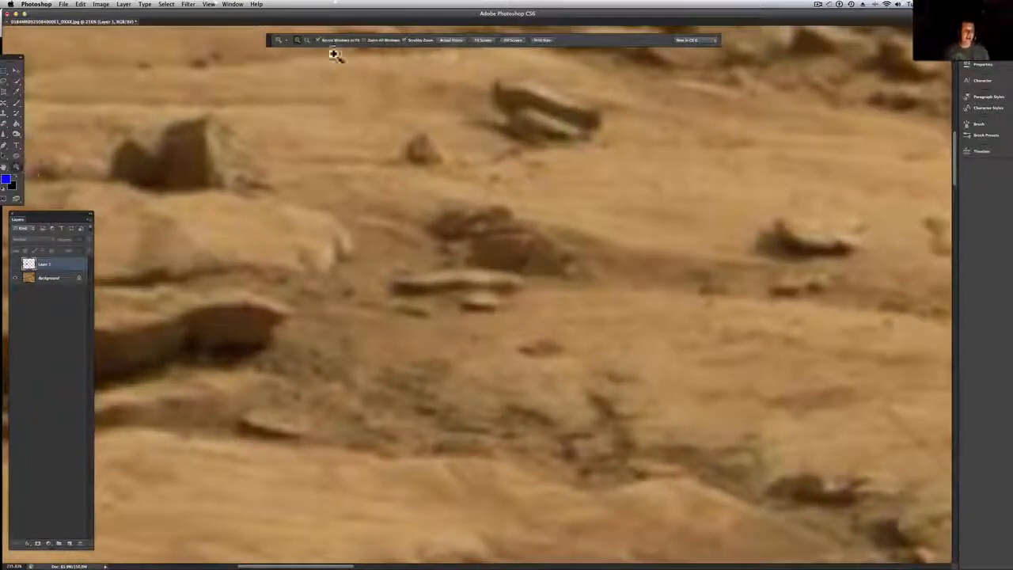
{"action": "mouse_move", "coordinate": [95, 103]}
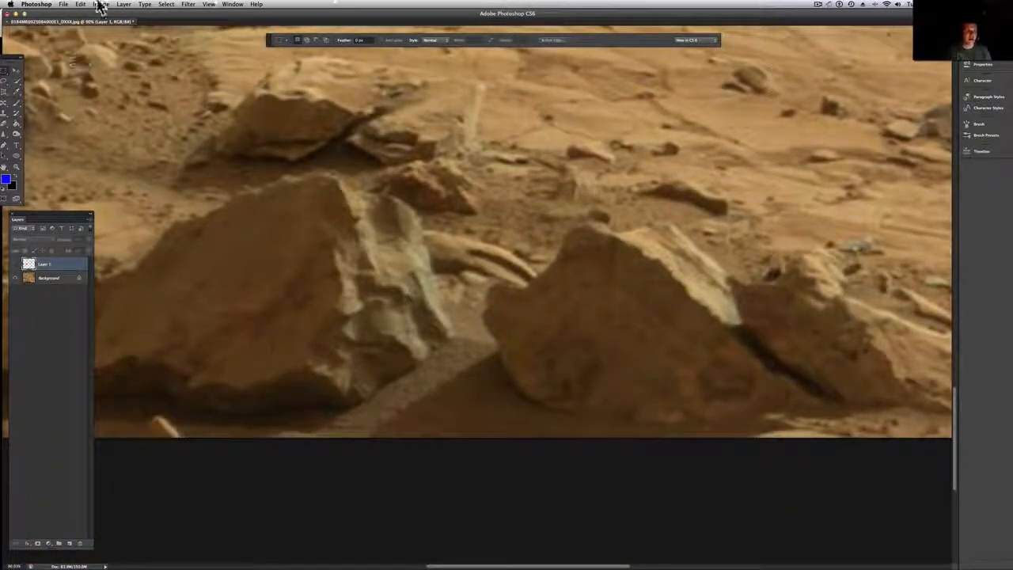
- Apply Auto Color to the rover photo, undo it, then leave the Edit menu without another change
{"action": "left_click", "coordinate": [102, 3]}
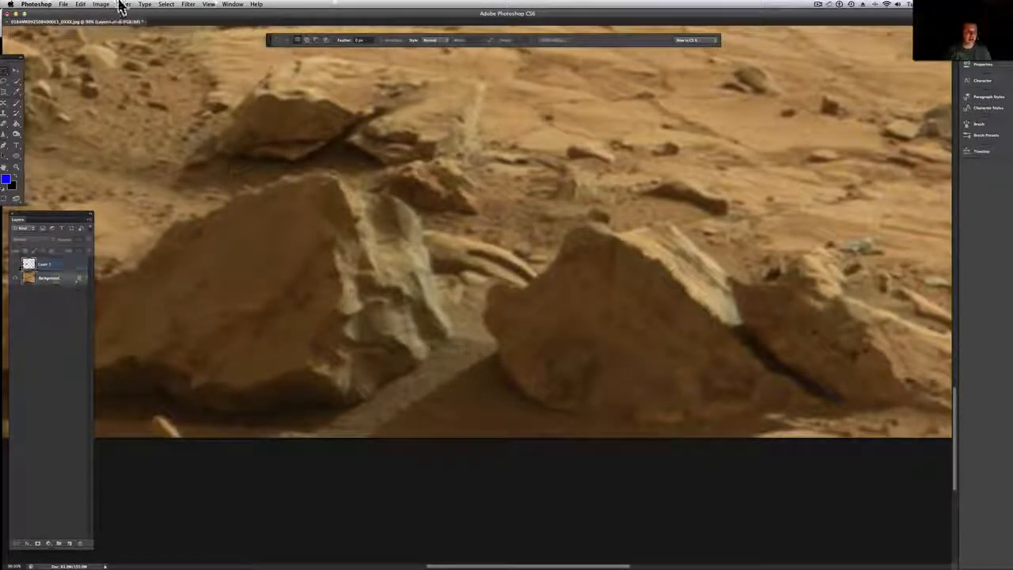
{"action": "left_click", "coordinate": [102, 3]}
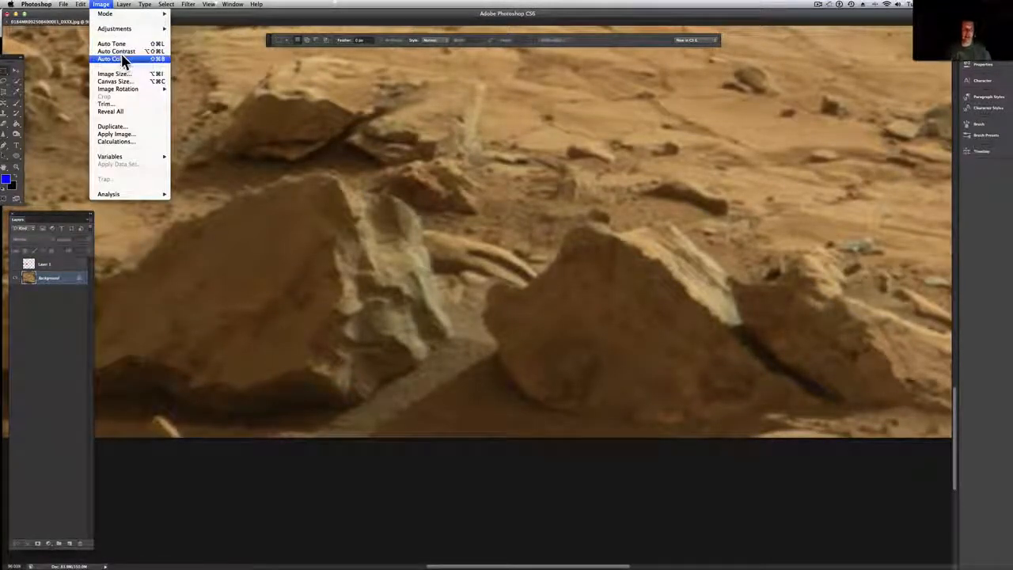
{"action": "left_click", "coordinate": [111, 59]}
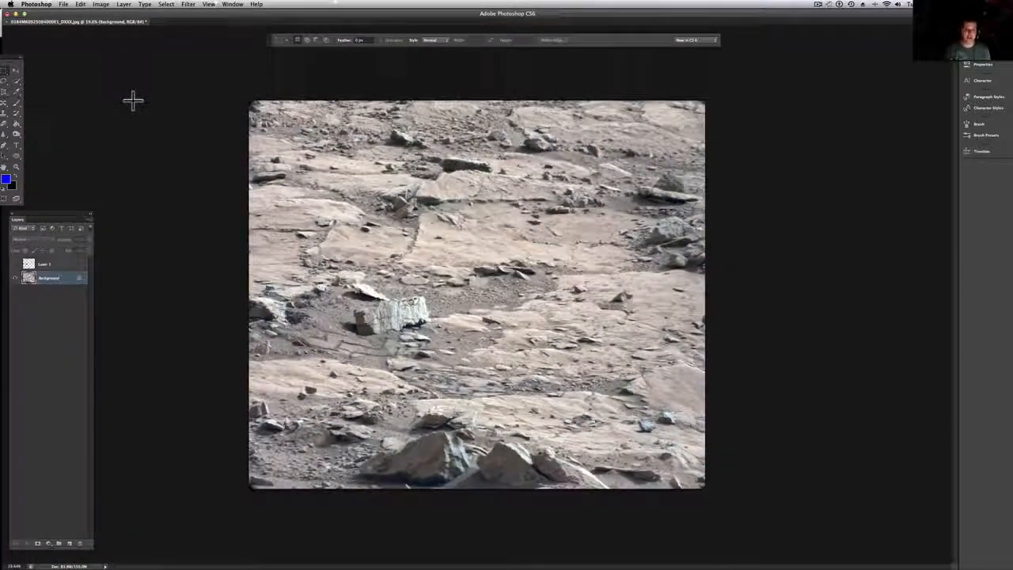
{"action": "left_click", "coordinate": [81, 3]}
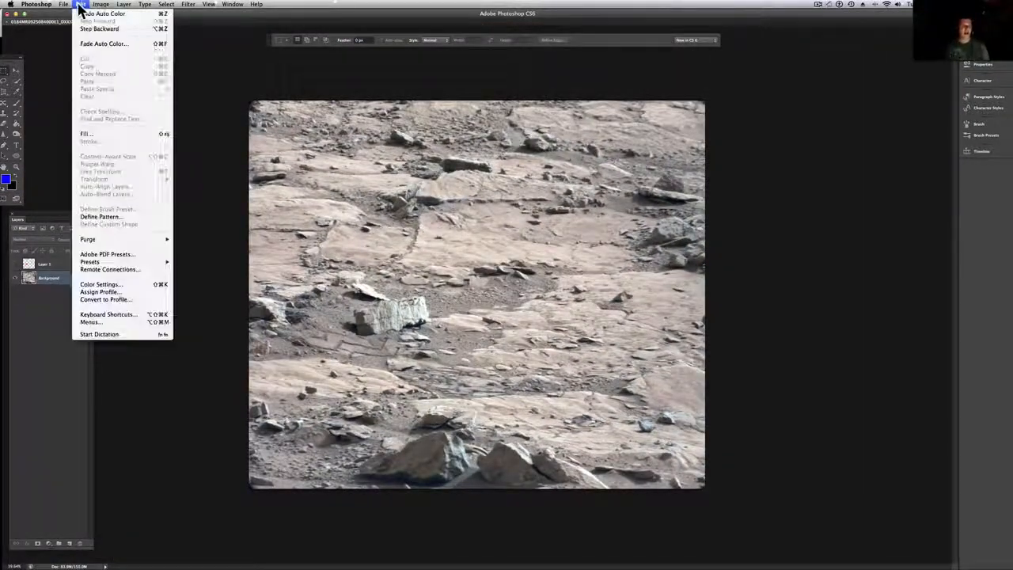
{"action": "left_click", "coordinate": [101, 3]}
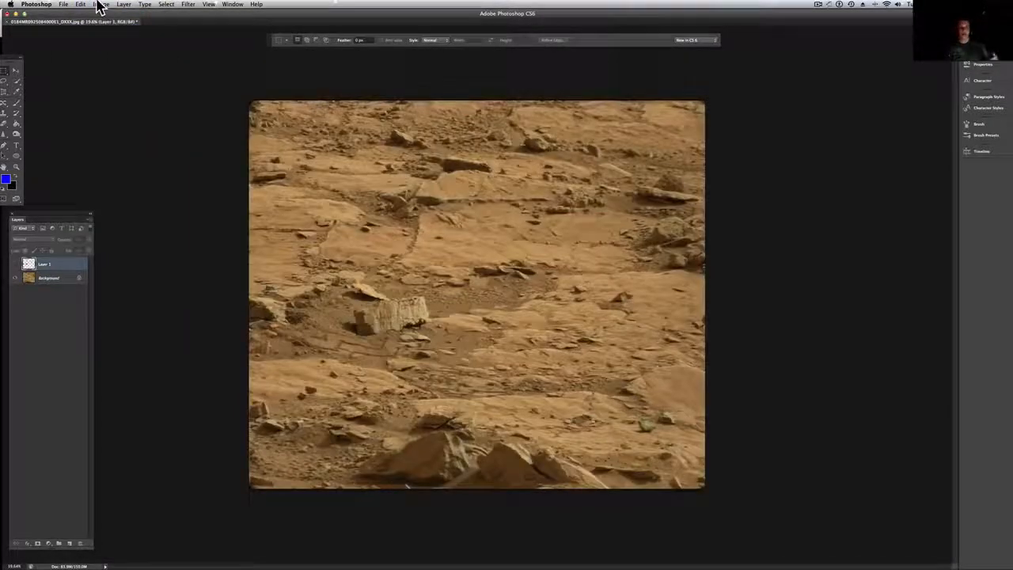
{"action": "left_click", "coordinate": [81, 3]}
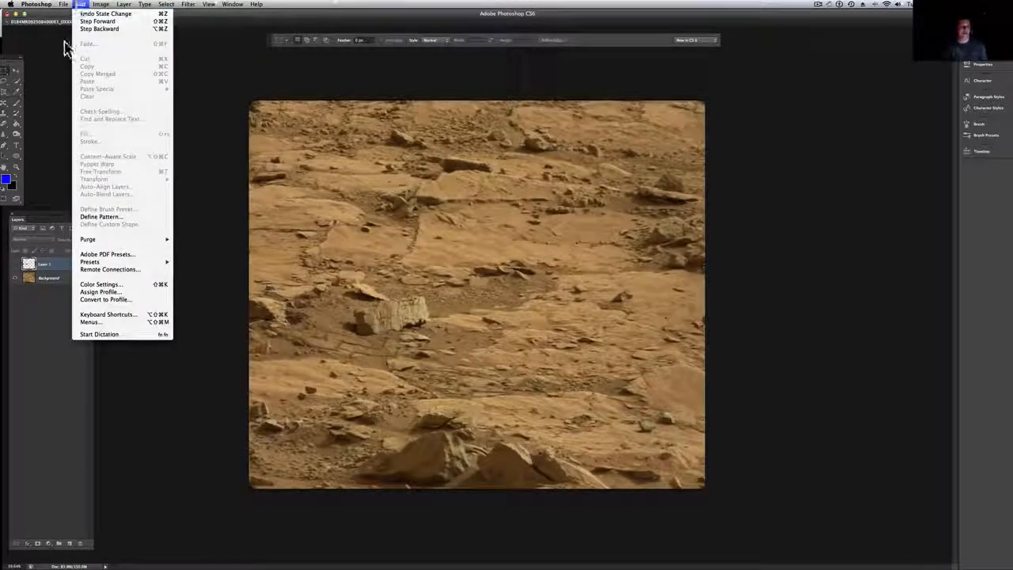
{"action": "left_click", "coordinate": [101, 3]}
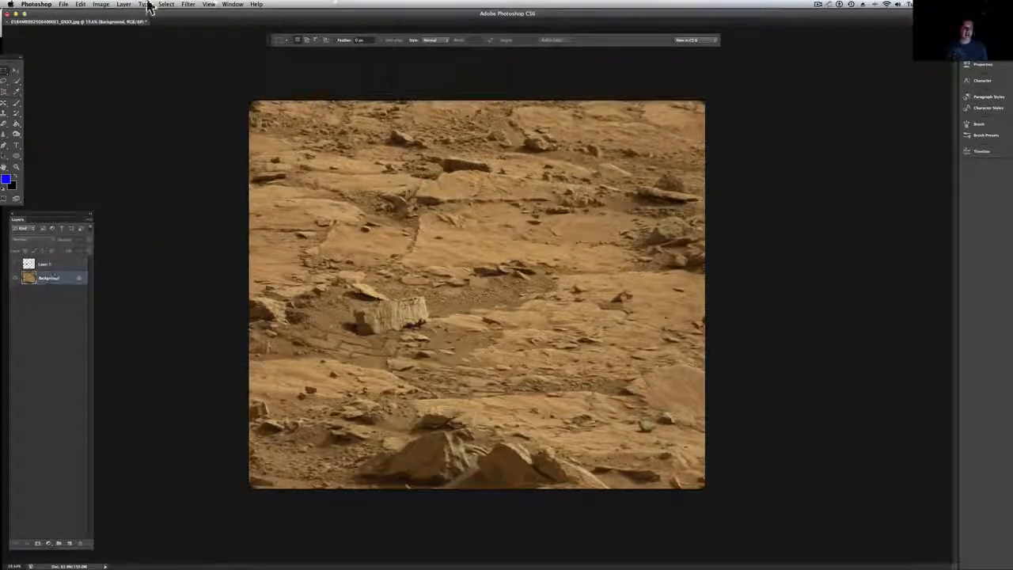
{"action": "left_click", "coordinate": [102, 4]}
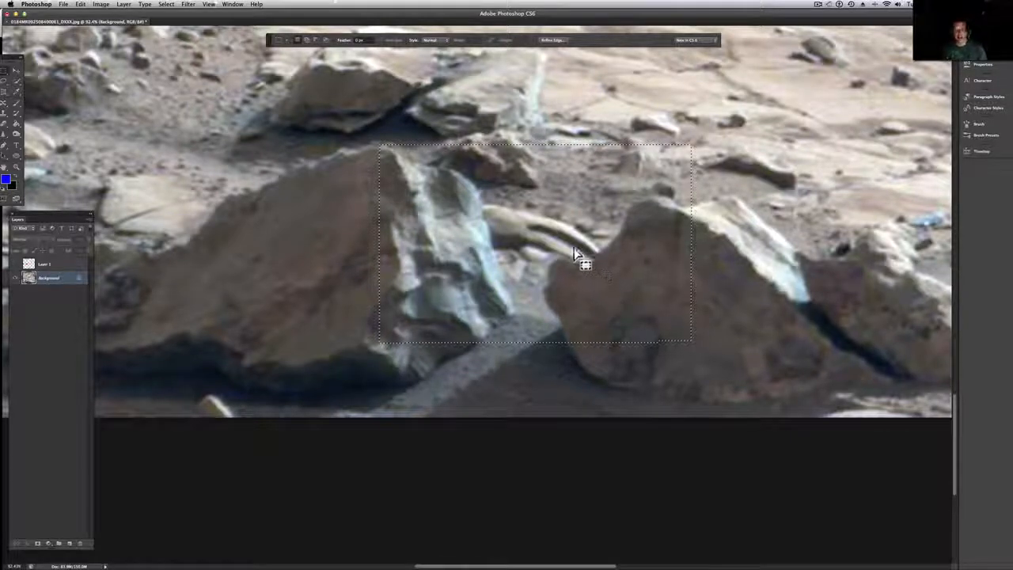
{"action": "mouse_move", "coordinate": [546, 234]}
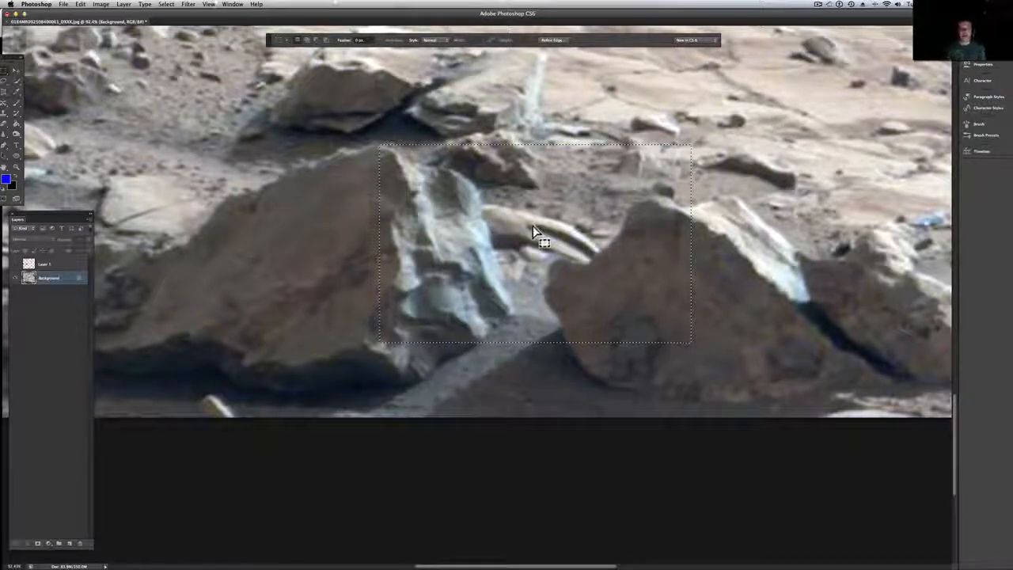
- Apply an Exposure adjustment to the selected rock region, brightening the terrain to pale gray
{"action": "left_click", "coordinate": [102, 4]}
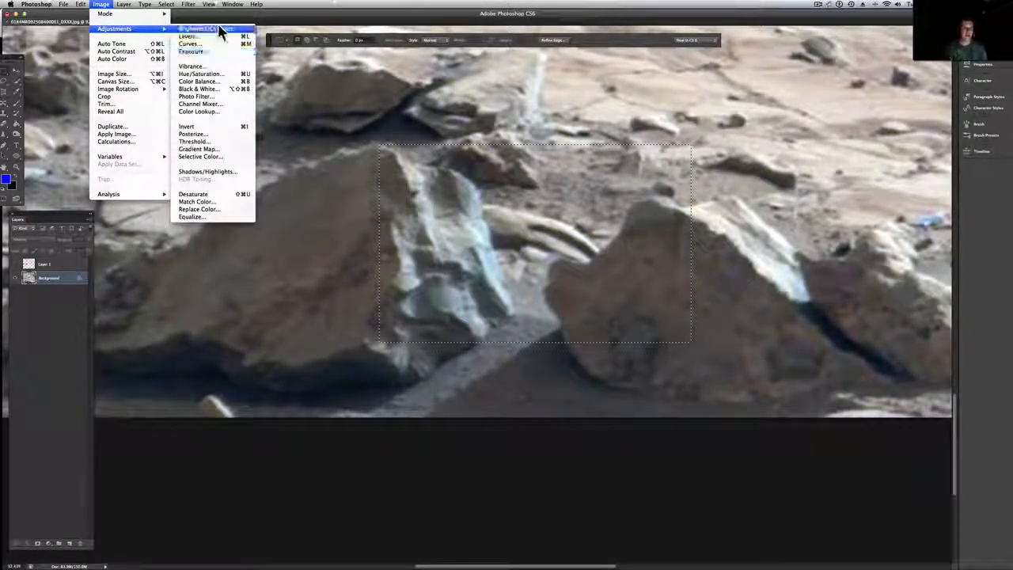
{"action": "left_click", "coordinate": [190, 50]}
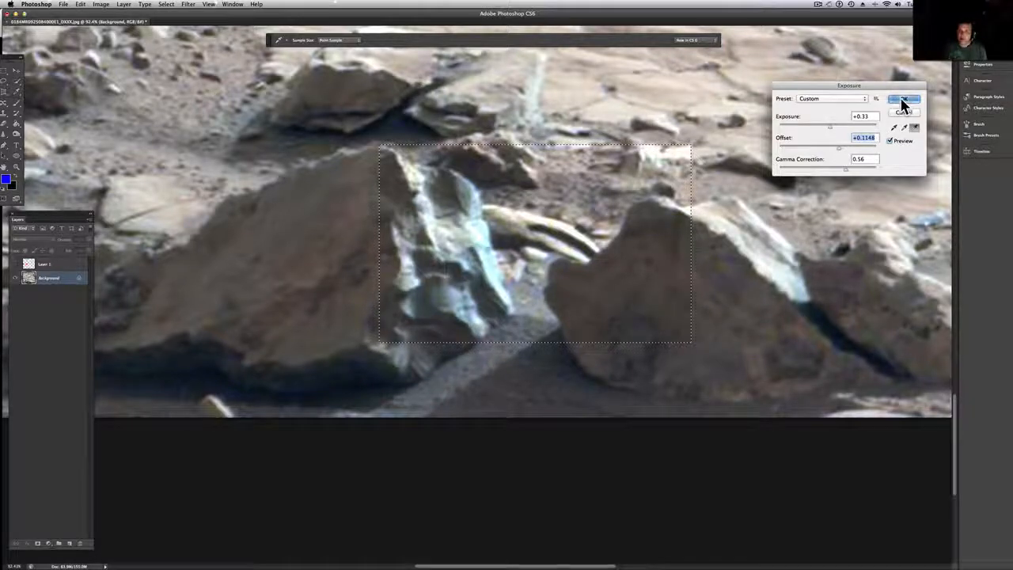
{"action": "left_click", "coordinate": [905, 98]}
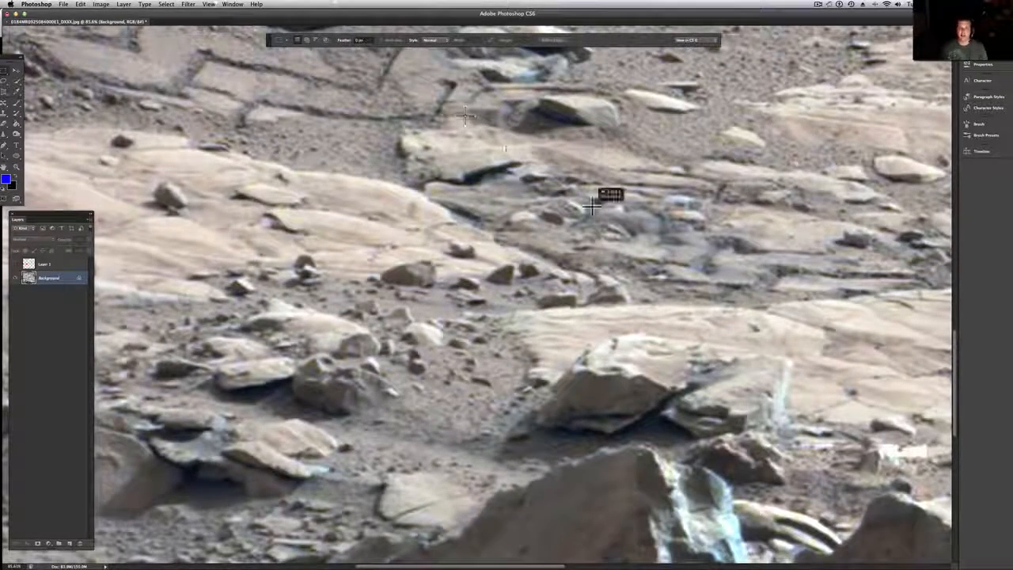
- Pan the canvas to the pale slabs with the small dark bluish stone
{"action": "left_click_drag", "start_coordinate": [466, 117], "coordinate": [831, 335]}
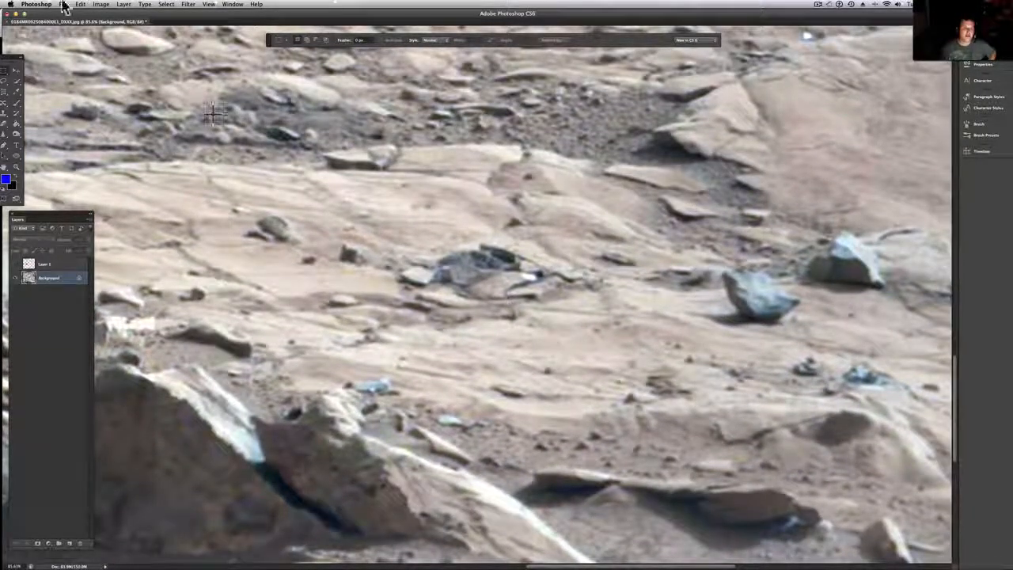
{"action": "left_click", "coordinate": [79, 3]}
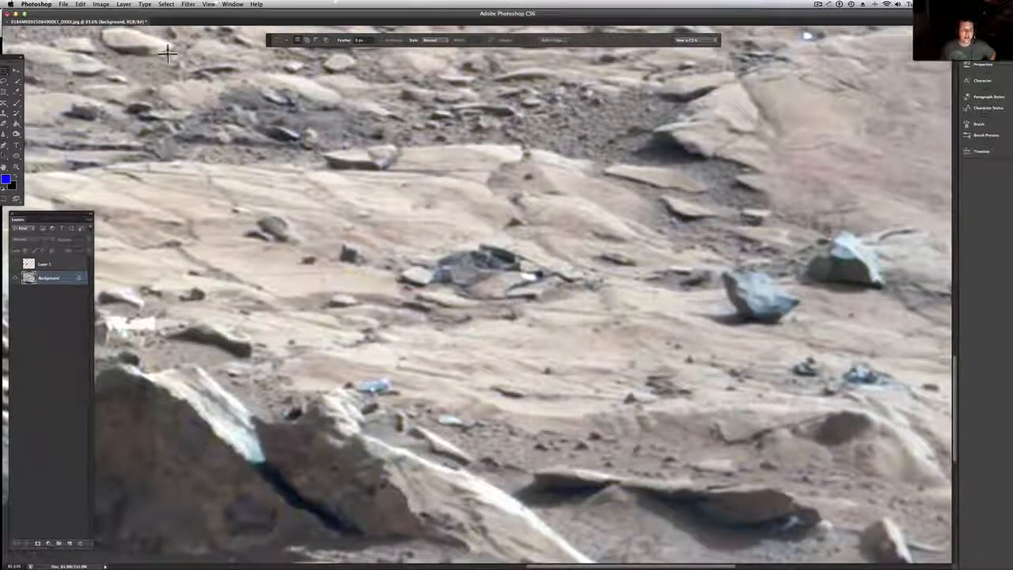
- Apply a further Exposure adjustment revealing the dark bluish stone cluster on pale slabs
{"action": "left_click", "coordinate": [101, 3]}
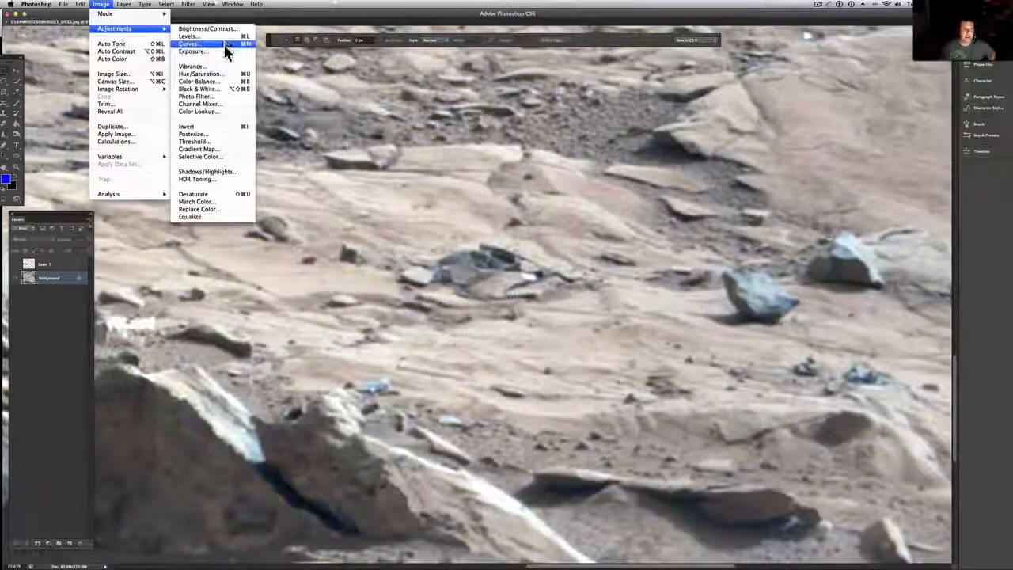
{"action": "left_click", "coordinate": [193, 50]}
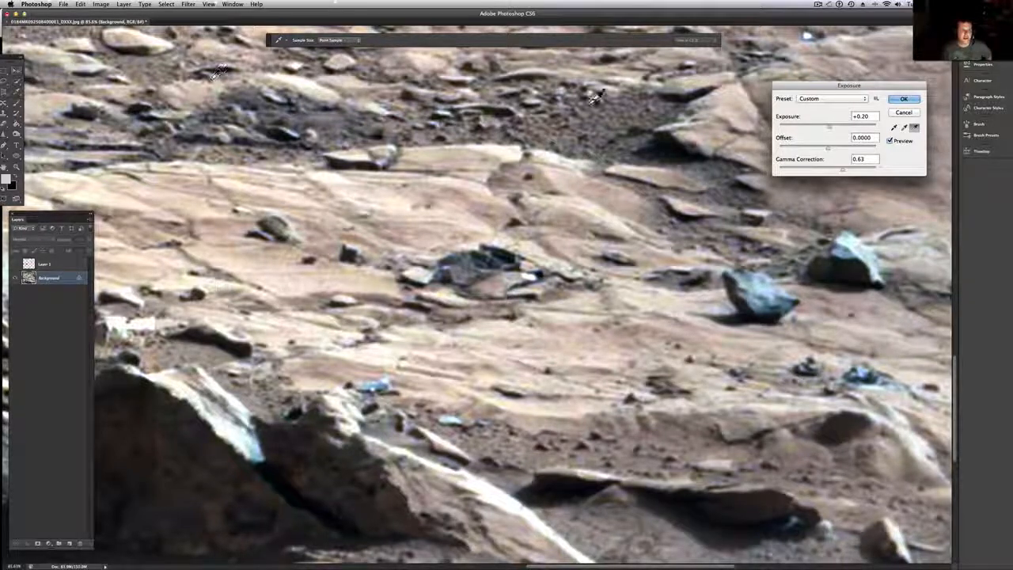
{"action": "left_click", "coordinate": [903, 98]}
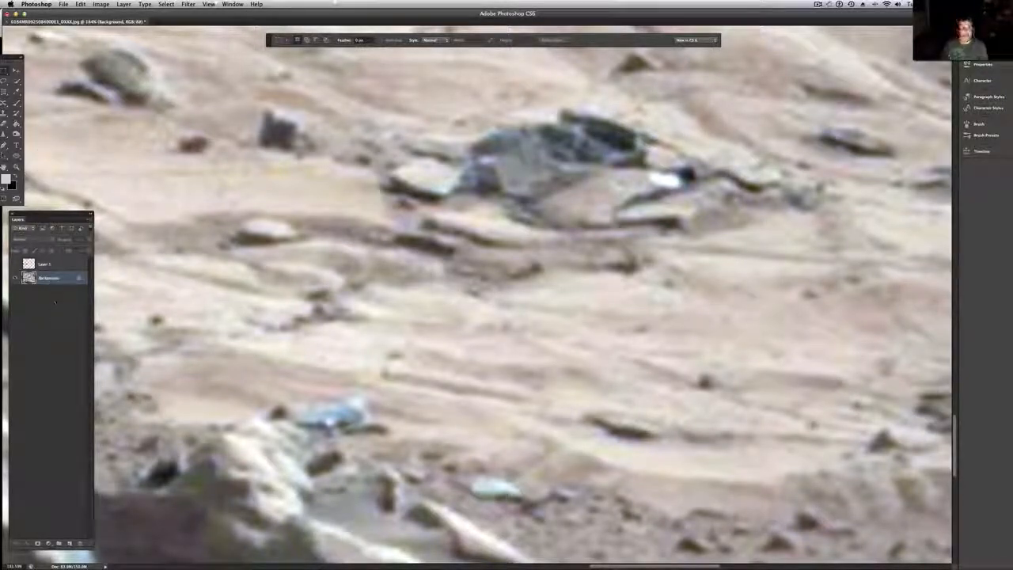
- Apply another, lighter Exposure adjustment making the slabs around the dark cluster paler
{"action": "left_click", "coordinate": [101, 4]}
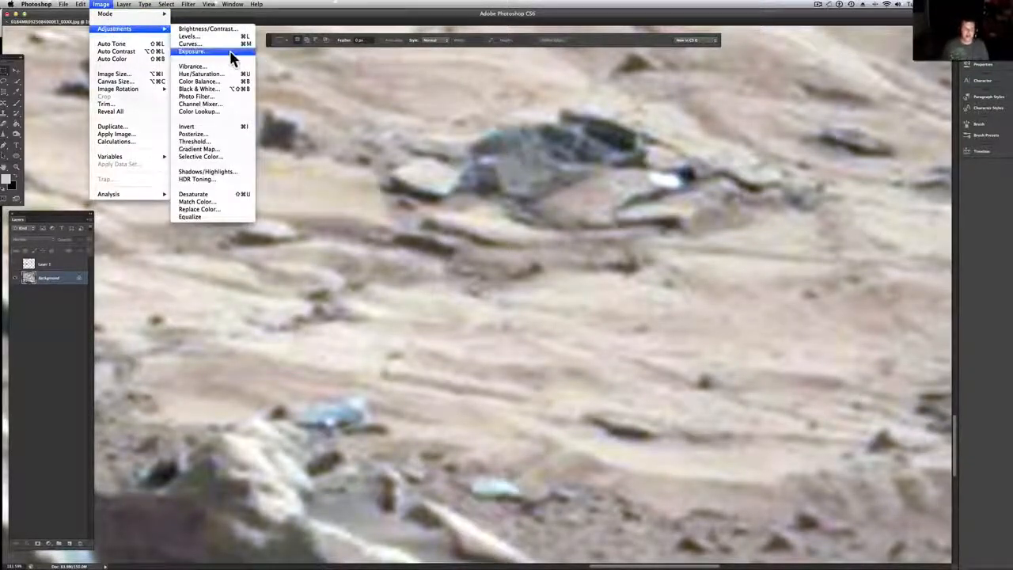
{"action": "left_click", "coordinate": [190, 51]}
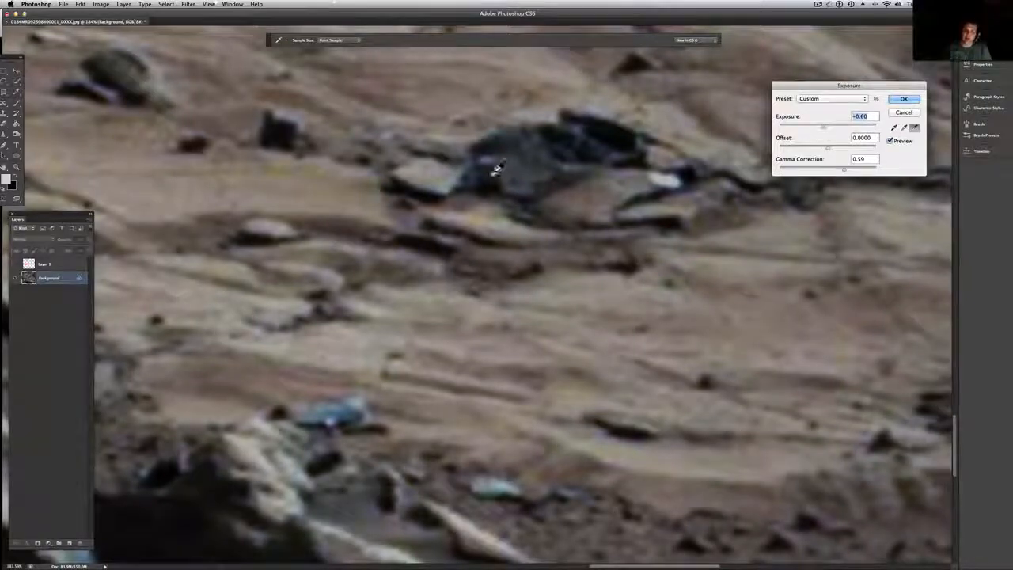
{"action": "mouse_move", "coordinate": [561, 127]}
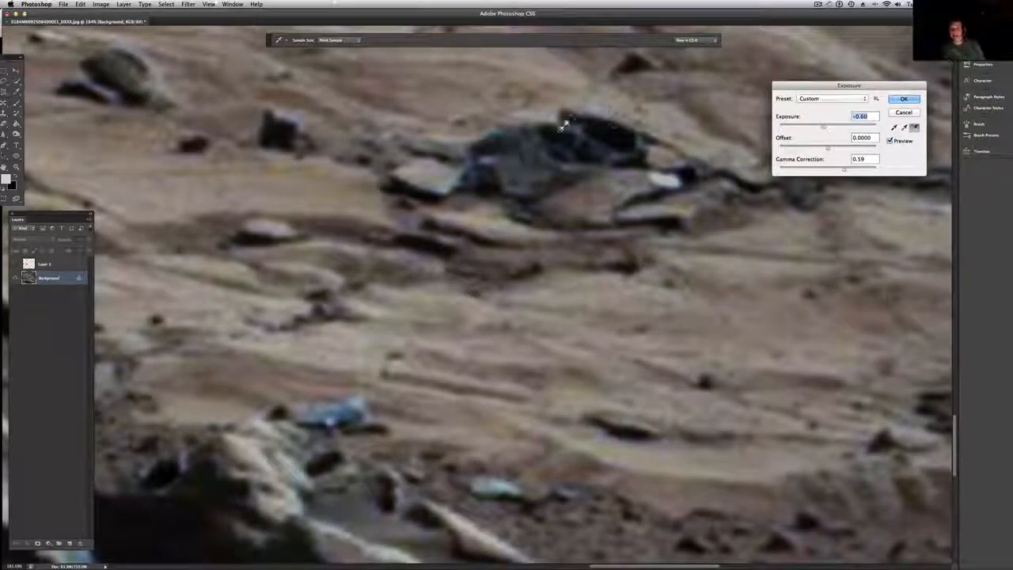
{"action": "mouse_move", "coordinate": [535, 170]}
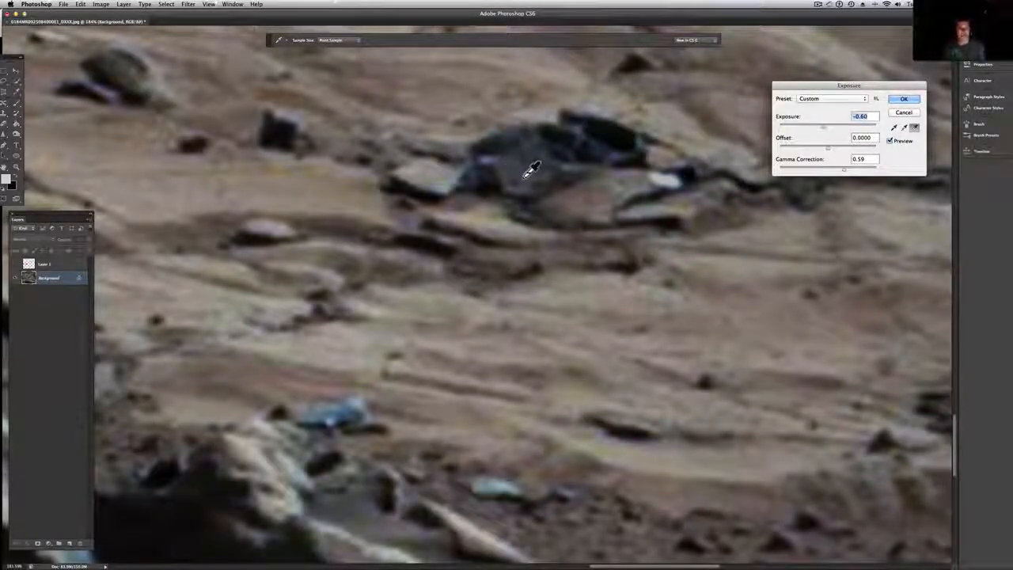
{"action": "mouse_move", "coordinate": [340, 405]}
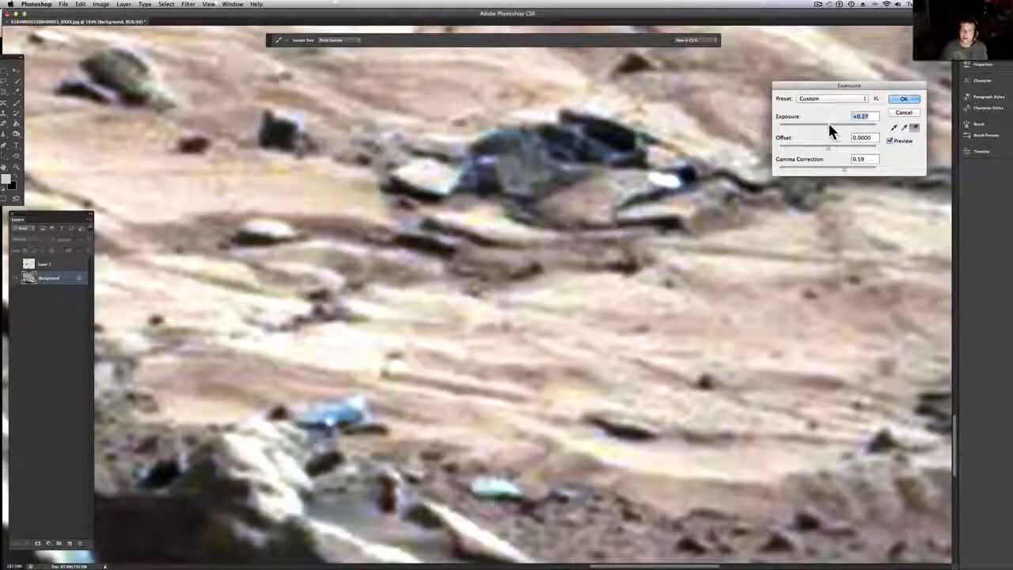
{"action": "left_click", "coordinate": [901, 98]}
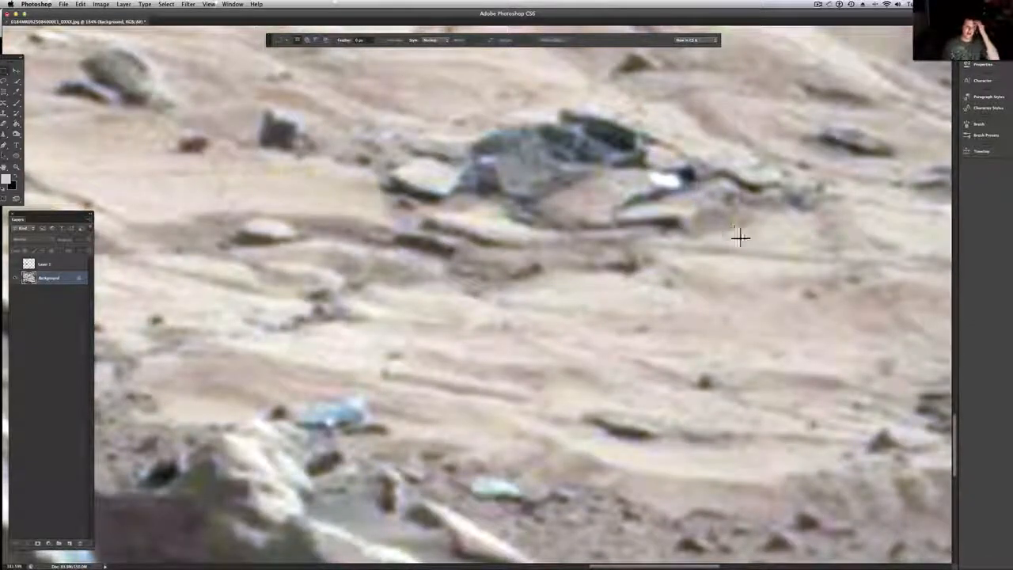
- Bring up the Image menu and dismiss it without choosing a command
{"action": "left_click", "coordinate": [123, 3]}
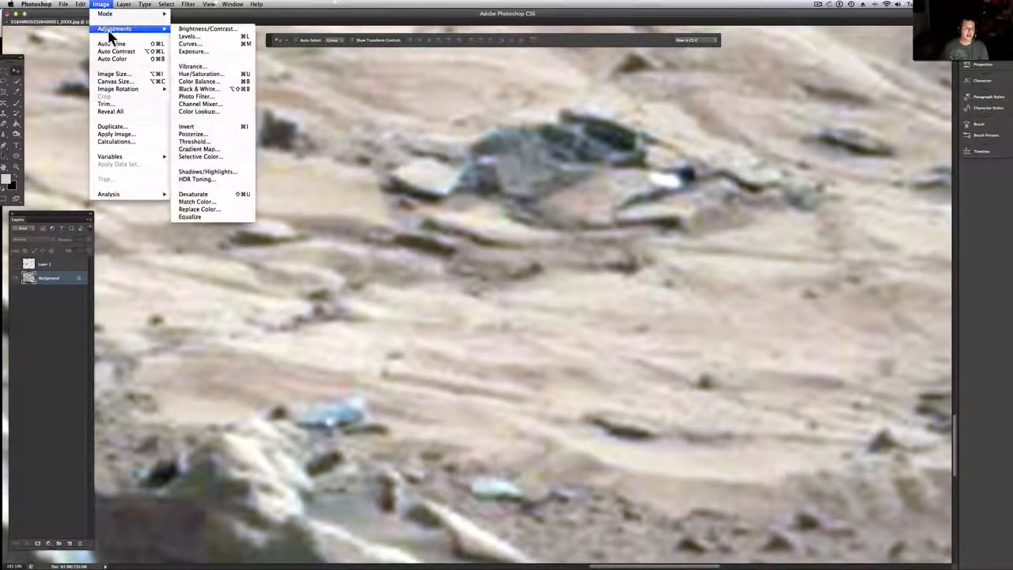
{"action": "left_click", "coordinate": [206, 29]}
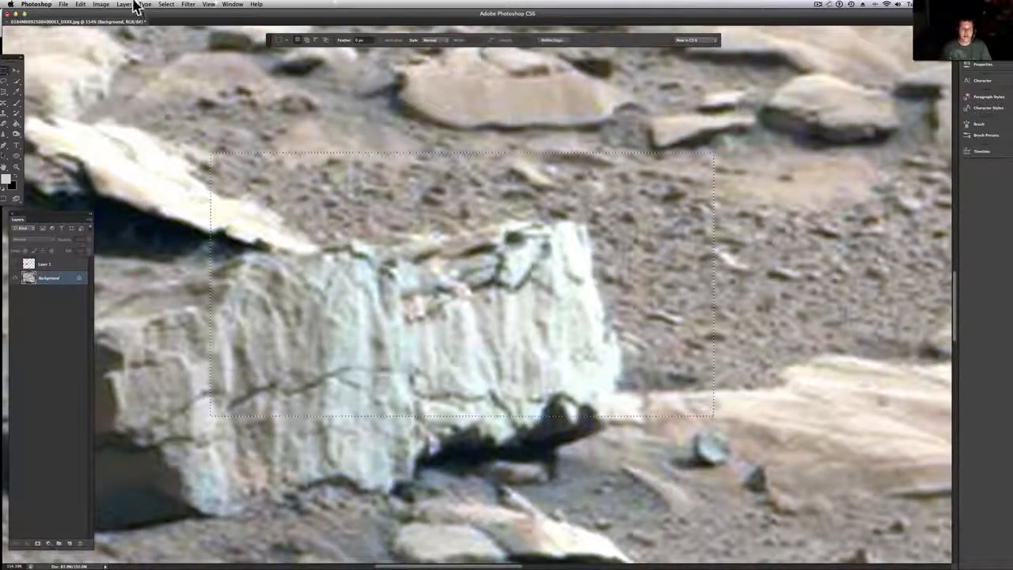
- Darken the selected pale rock block area by lowering Exposure, then confirm the adjustment
{"action": "left_click", "coordinate": [101, 3]}
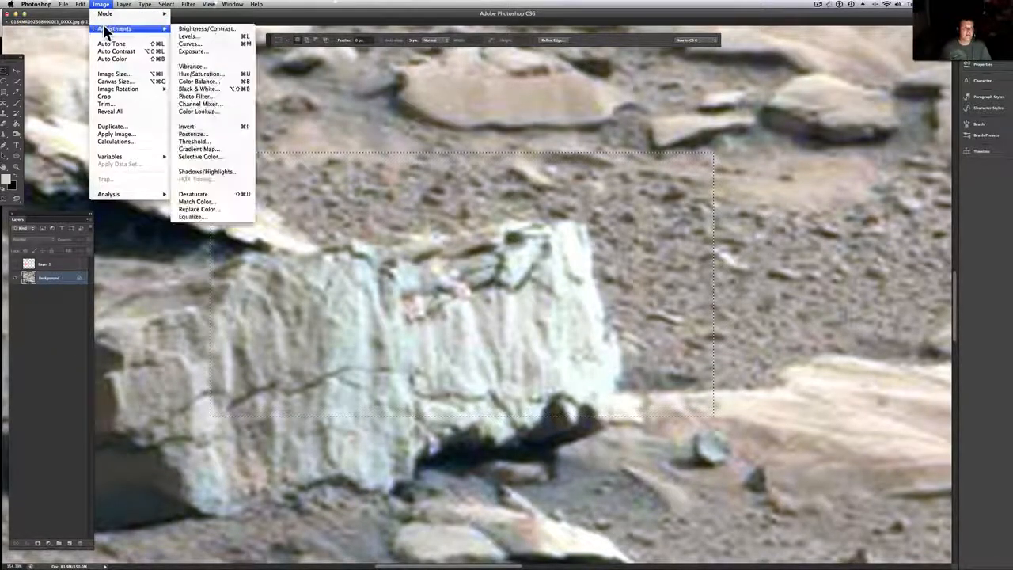
{"action": "left_click", "coordinate": [194, 50]}
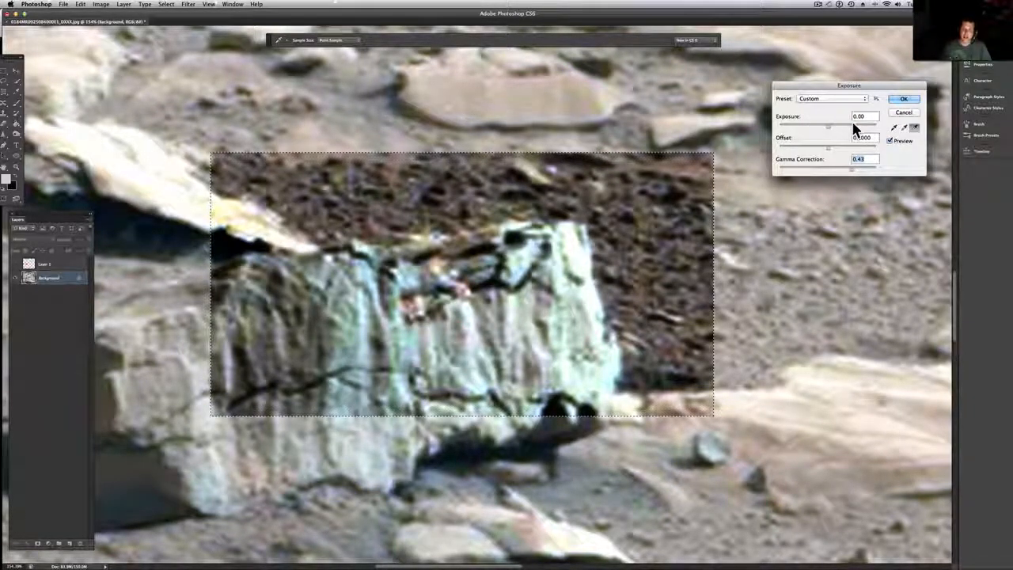
{"action": "left_click_drag", "start_coordinate": [827, 125], "coordinate": [819, 125]}
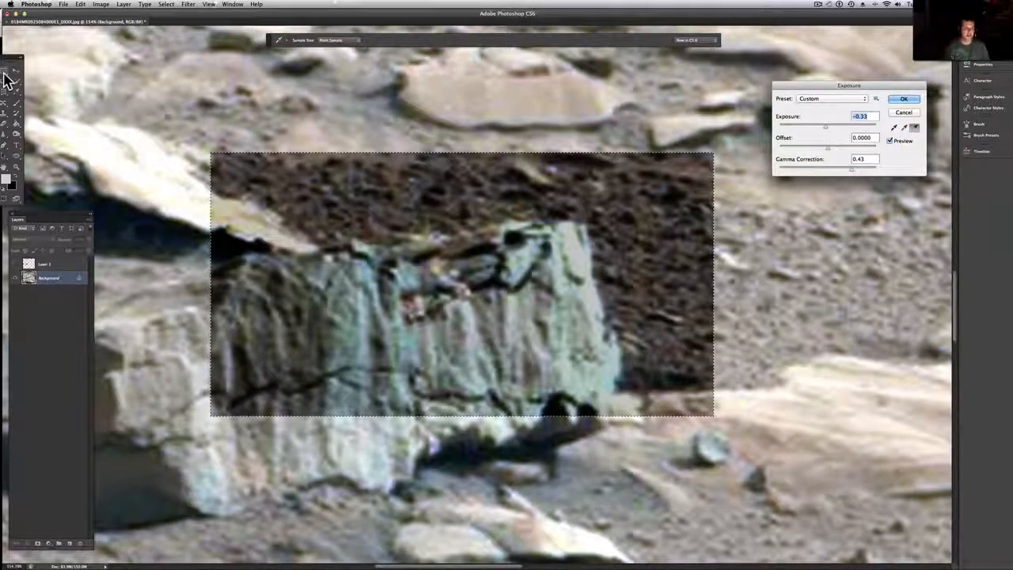
{"action": "mouse_move", "coordinate": [282, 171]}
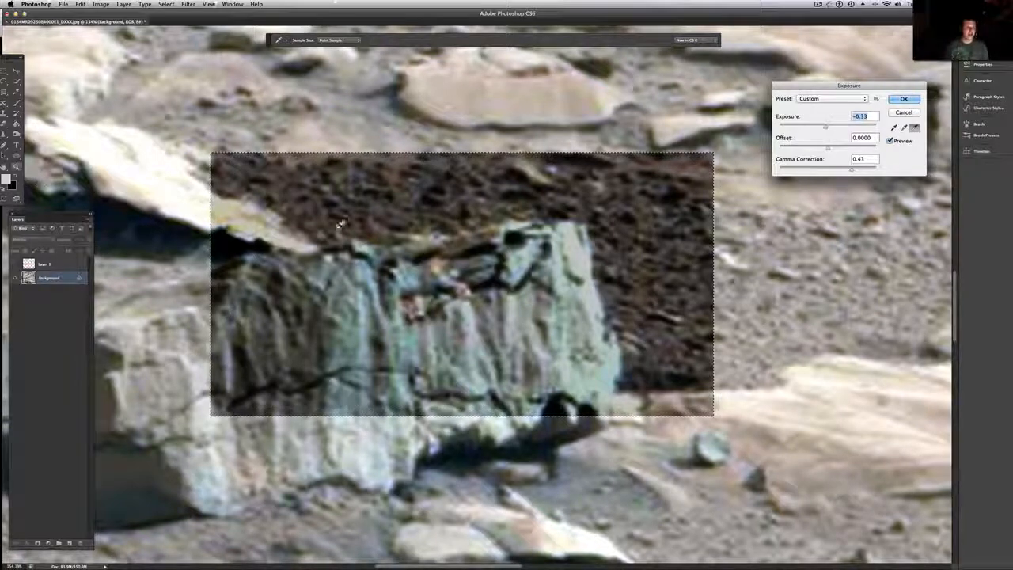
{"action": "left_click", "coordinate": [902, 98]}
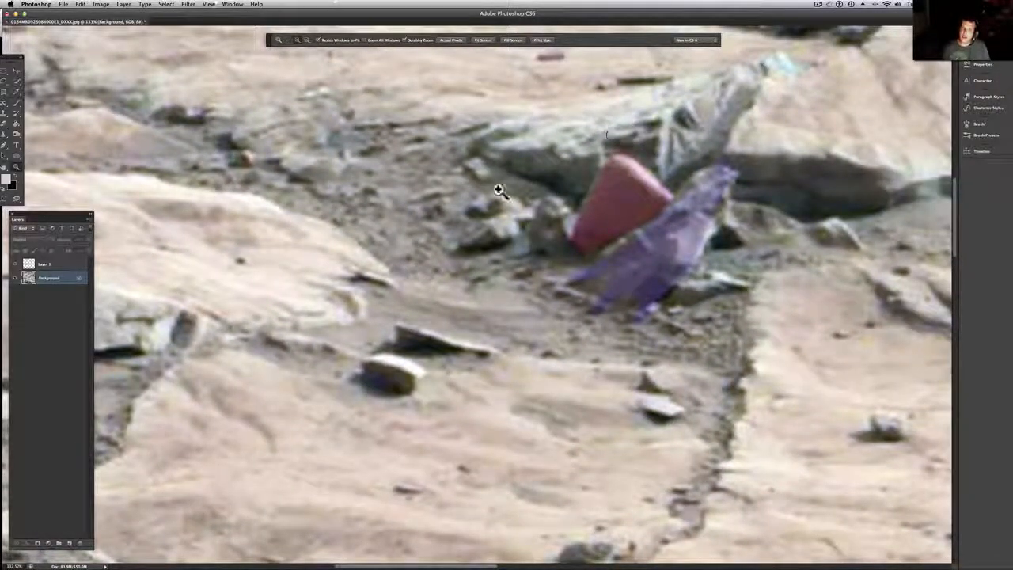
{"action": "mouse_move", "coordinate": [687, 166]}
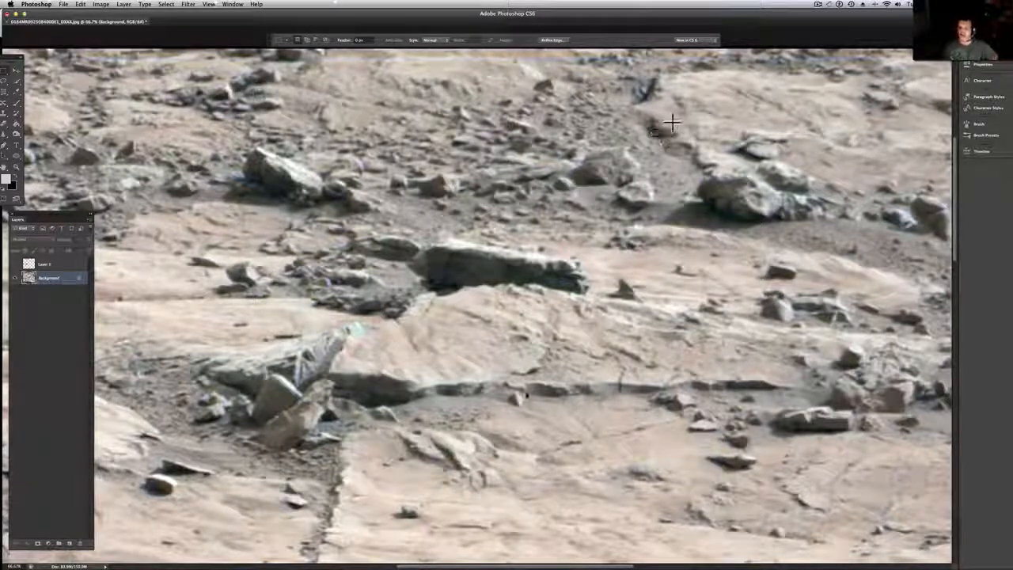
- Marquee the upper-right rock cluster, try an Exposure adjustment on it, and cancel it
{"action": "left_click_drag", "start_coordinate": [678, 123], "coordinate": [937, 266]}
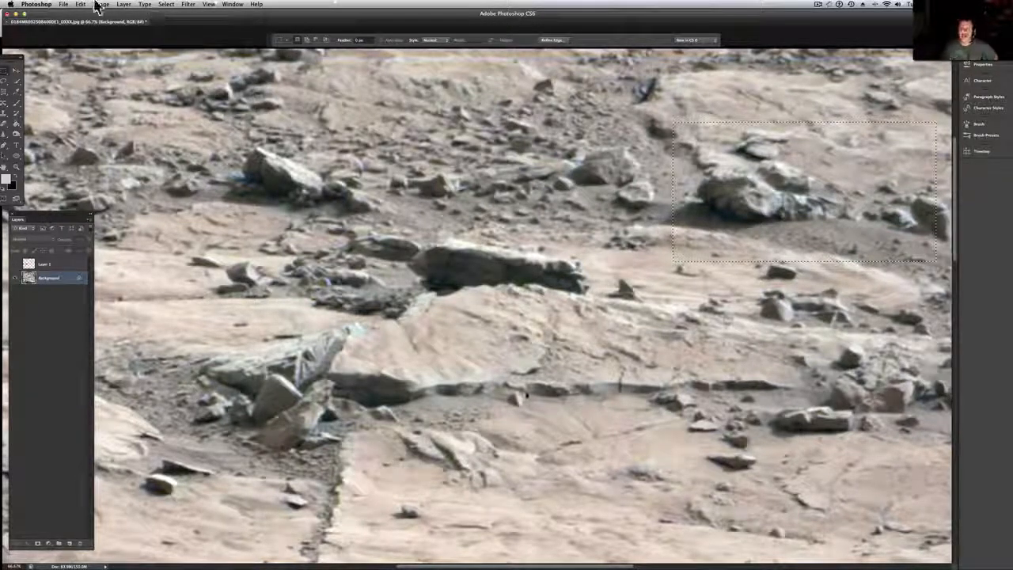
{"action": "left_click", "coordinate": [101, 4]}
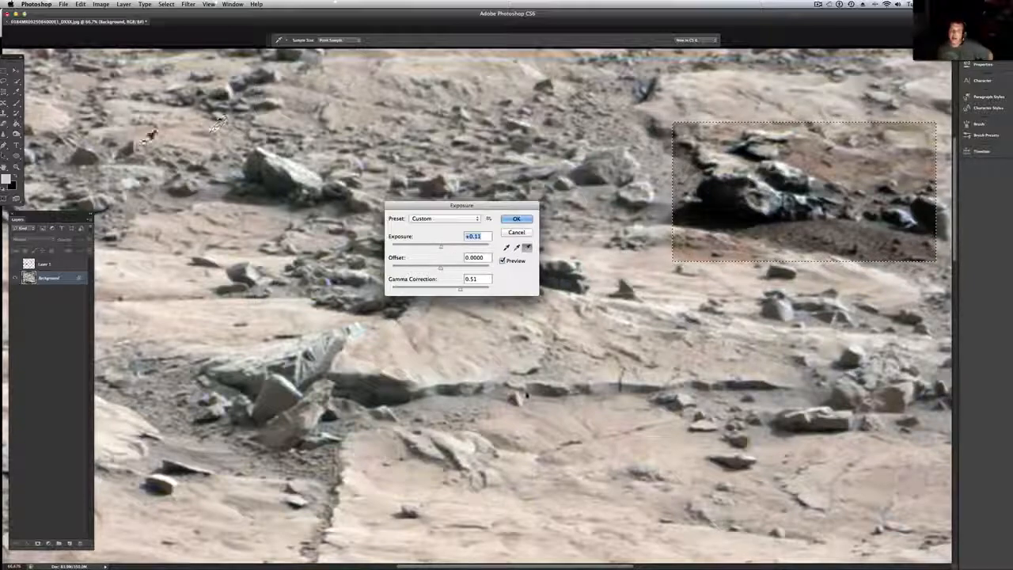
{"action": "left_click", "coordinate": [516, 218]}
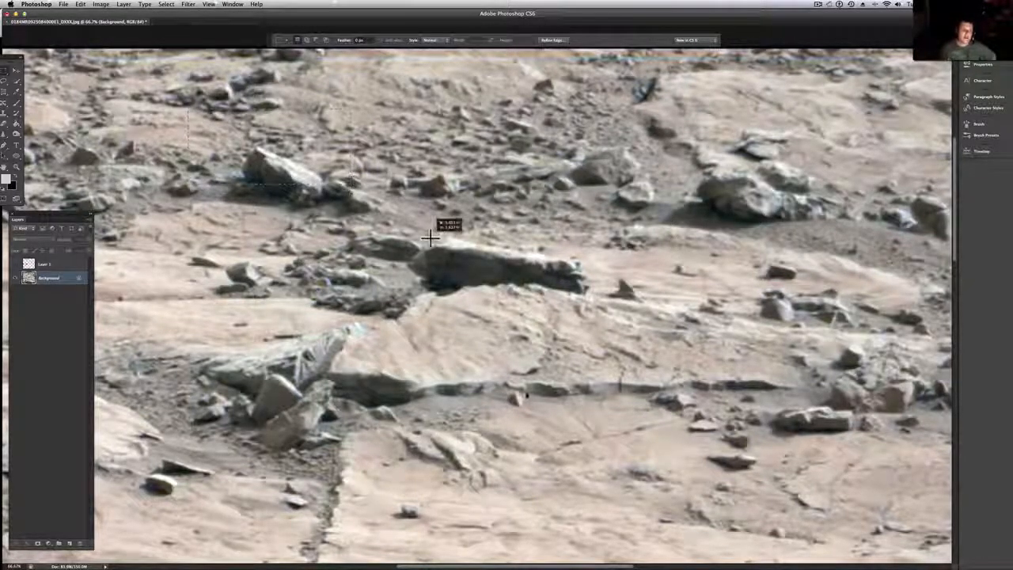
- Apply an Exposure boost with altered gamma to the selected upper-left rocky ground
{"action": "left_click", "coordinate": [101, 3]}
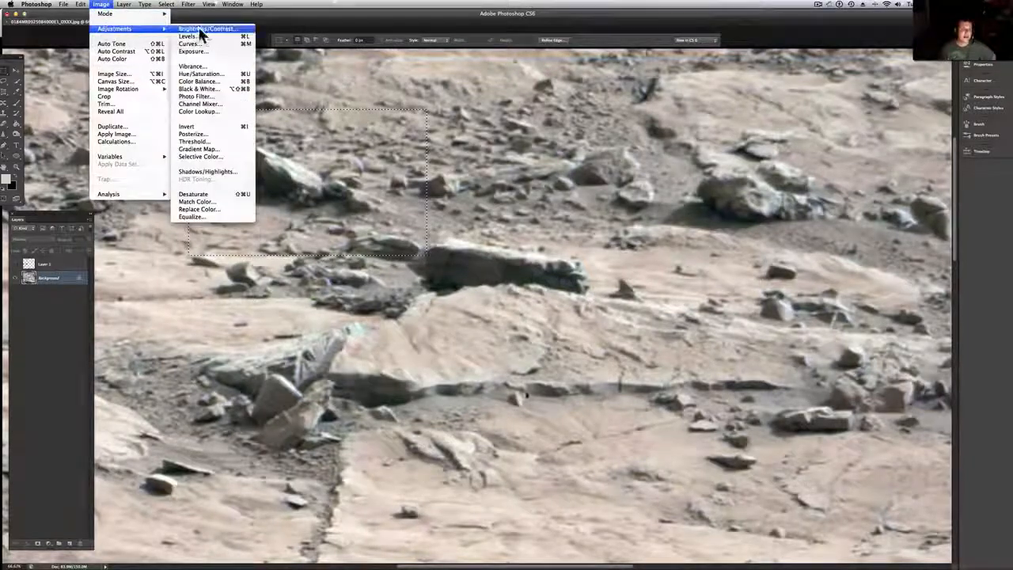
{"action": "left_click", "coordinate": [193, 51]}
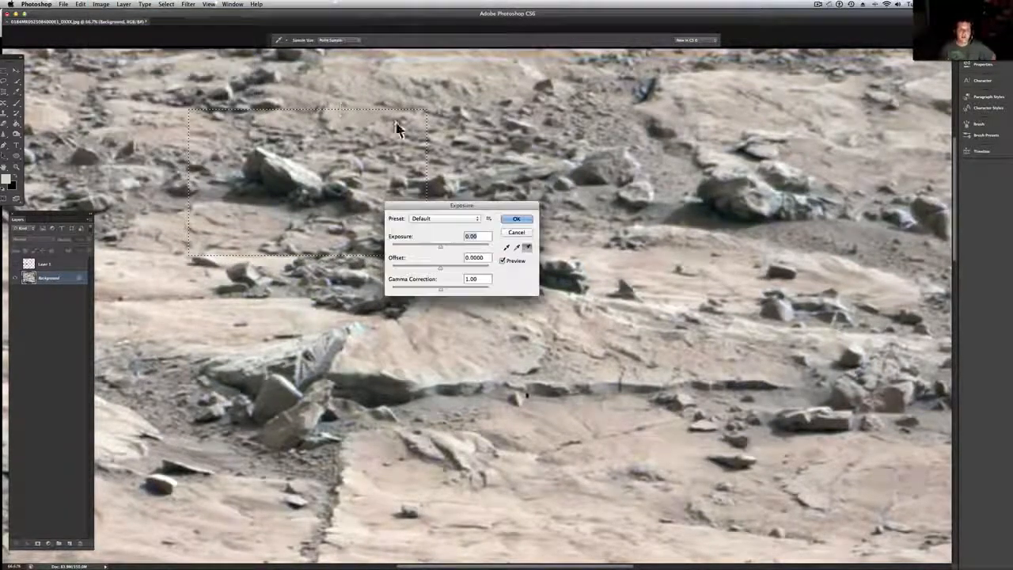
{"action": "left_click_drag", "start_coordinate": [440, 288], "coordinate": [452, 288]}
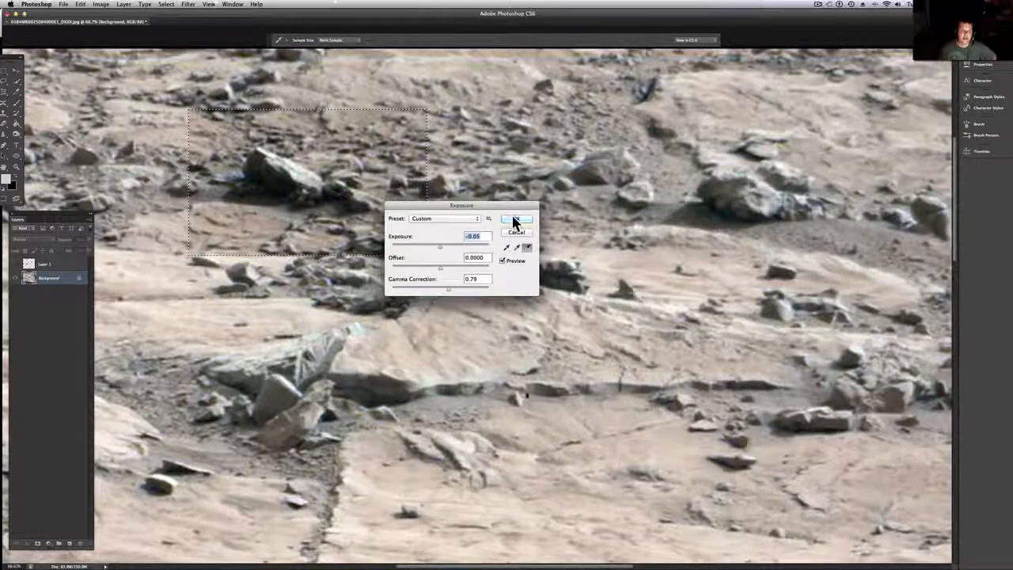
{"action": "left_click", "coordinate": [516, 218]}
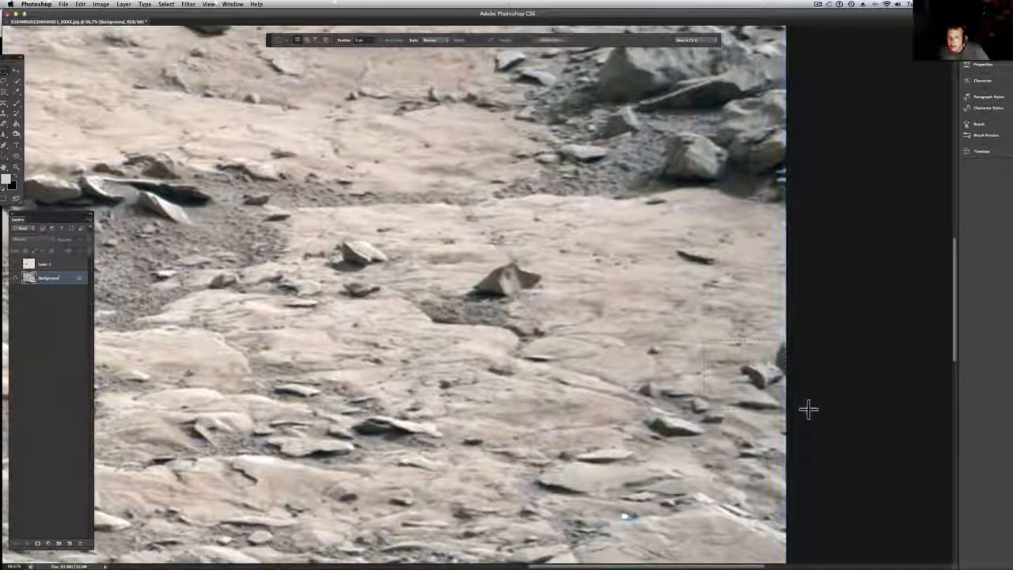
- Apply an Exposure adjustment with offset and gamma changes to the lower-right patch of stones
{"action": "left_click", "coordinate": [101, 4]}
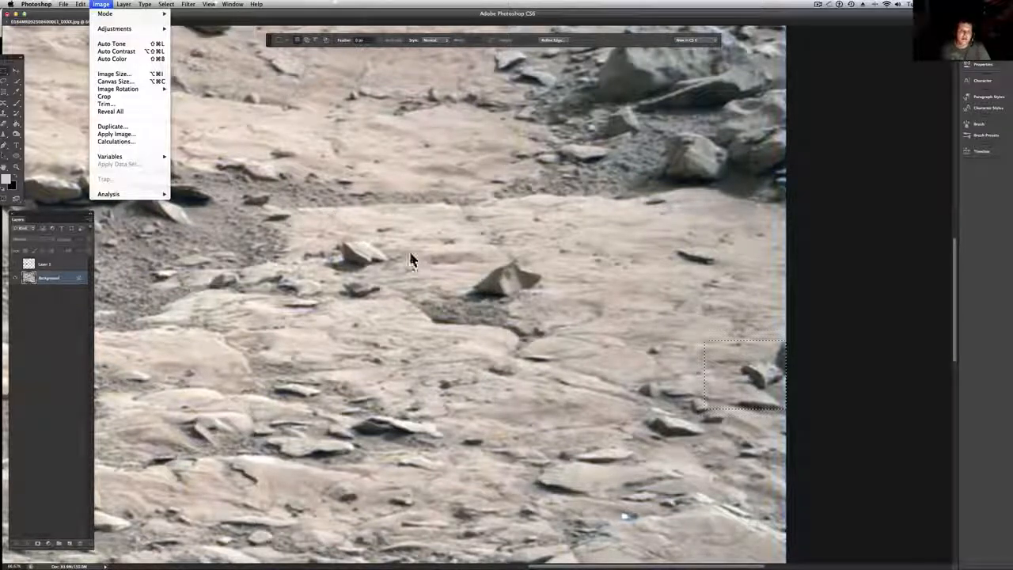
{"action": "left_click", "coordinate": [123, 3]}
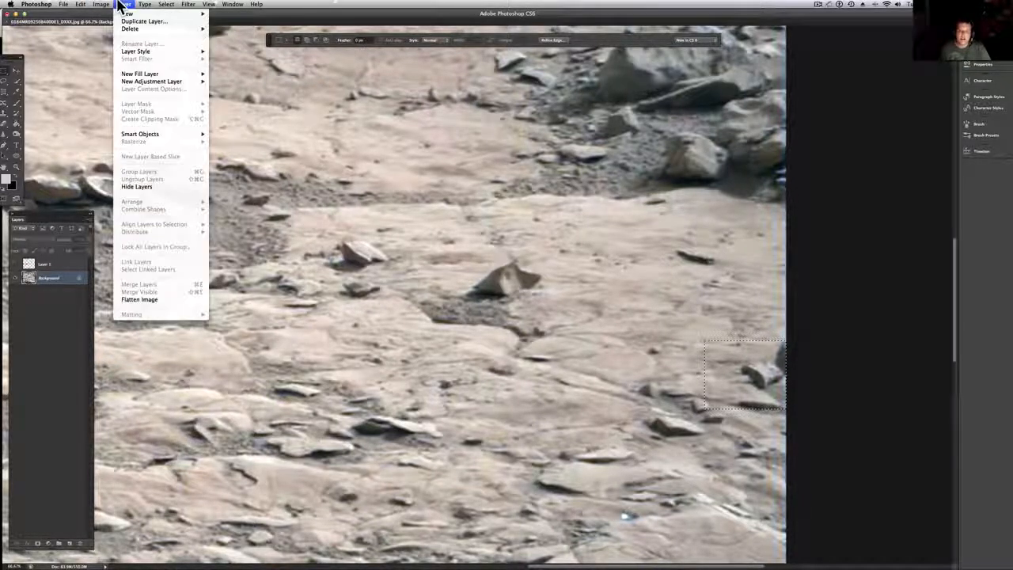
{"action": "left_click", "coordinate": [101, 5]}
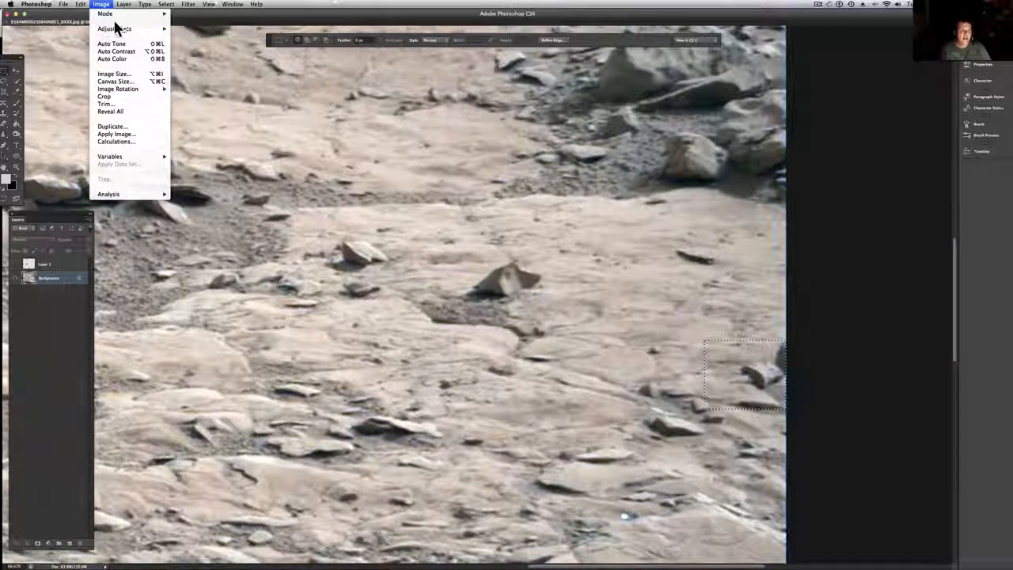
{"action": "left_click", "coordinate": [114, 28]}
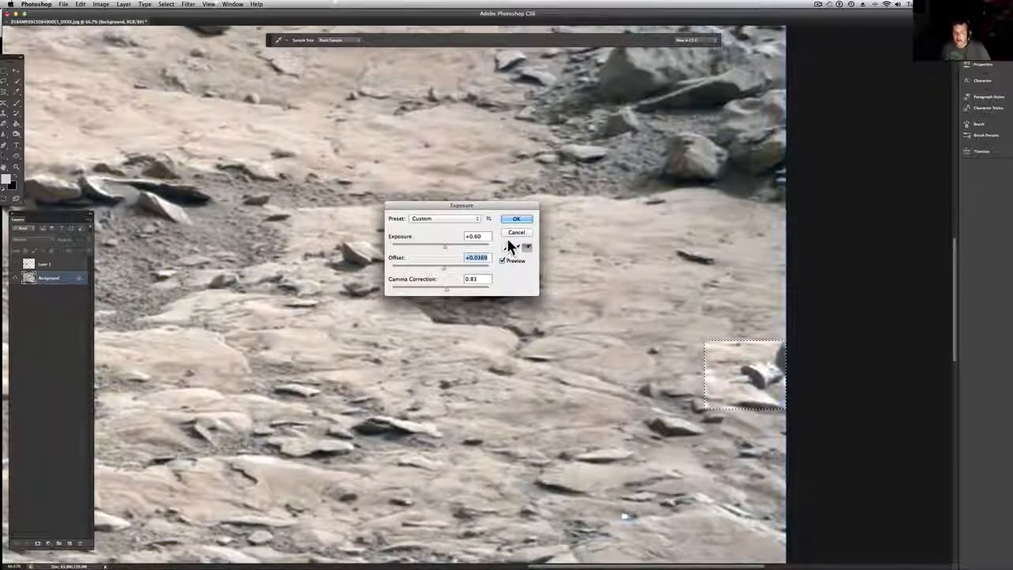
{"action": "left_click", "coordinate": [516, 218]}
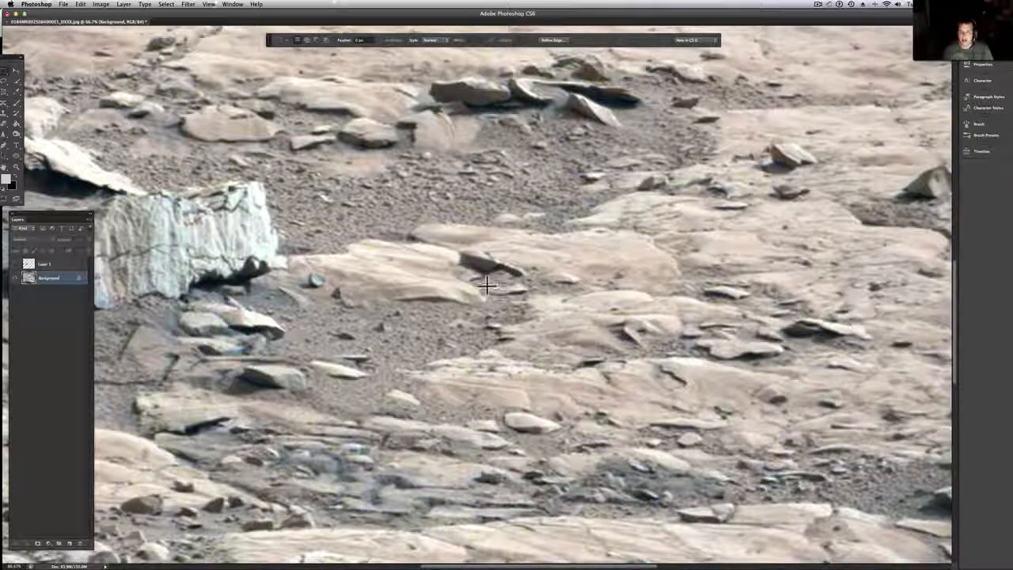
{"action": "mouse_move", "coordinate": [530, 283]}
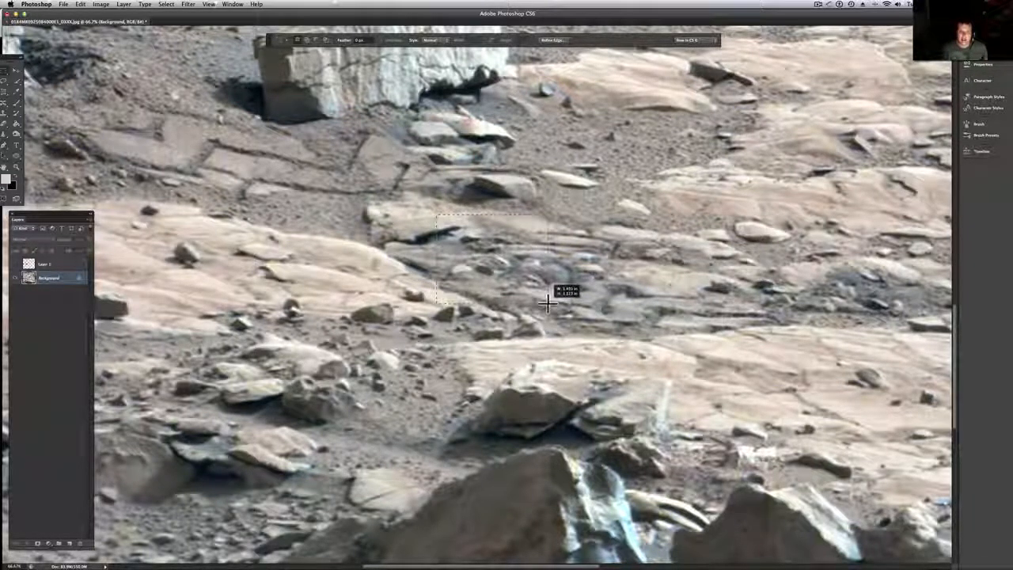
- Marquee the dark rubbly ground in the middle of the scene and reach Image > Adjustments
{"action": "left_click_drag", "start_coordinate": [546, 304], "coordinate": [703, 381]}
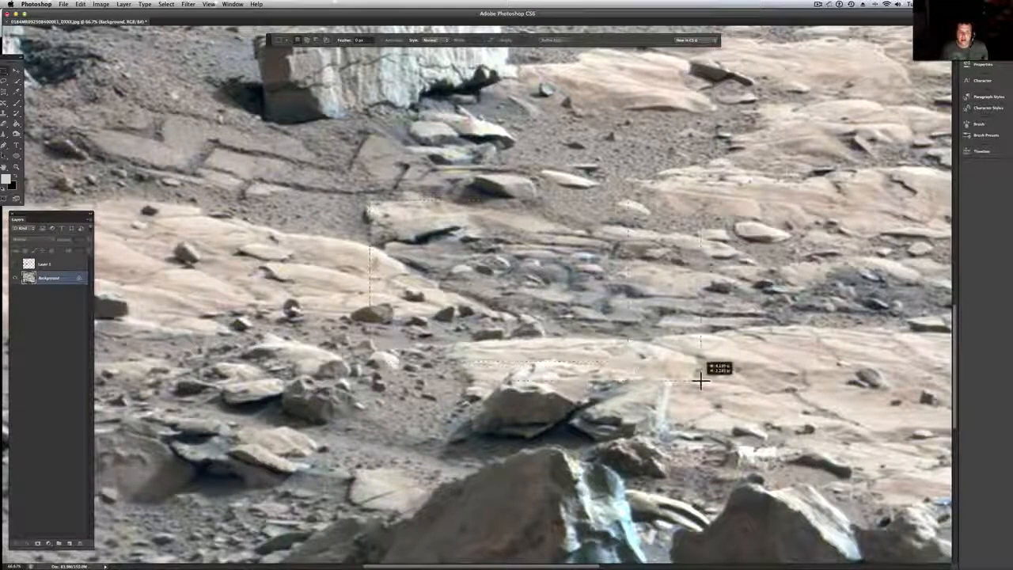
{"action": "left_click", "coordinate": [145, 3]}
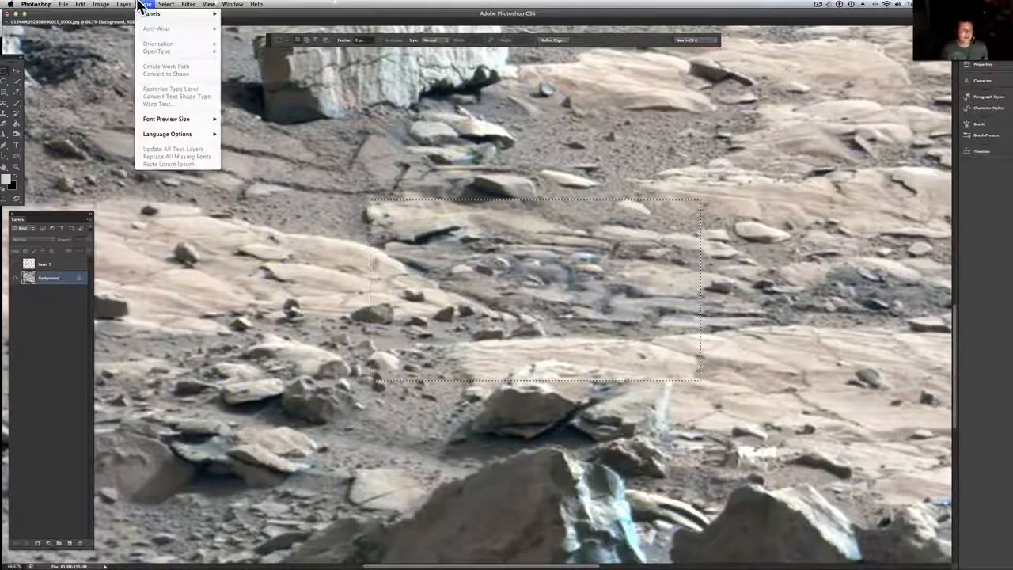
{"action": "left_click", "coordinate": [124, 3]}
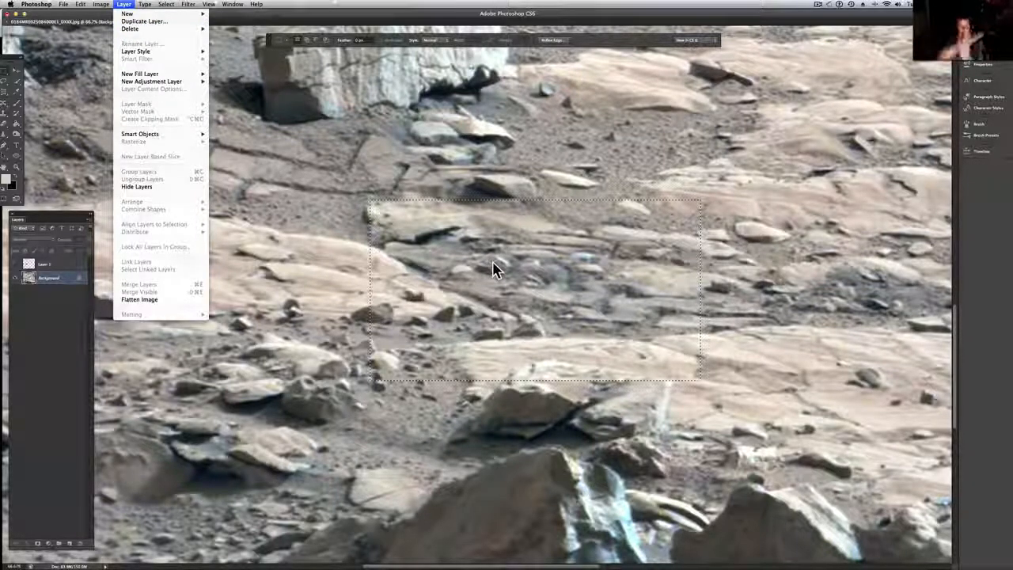
{"action": "left_click", "coordinate": [63, 3]}
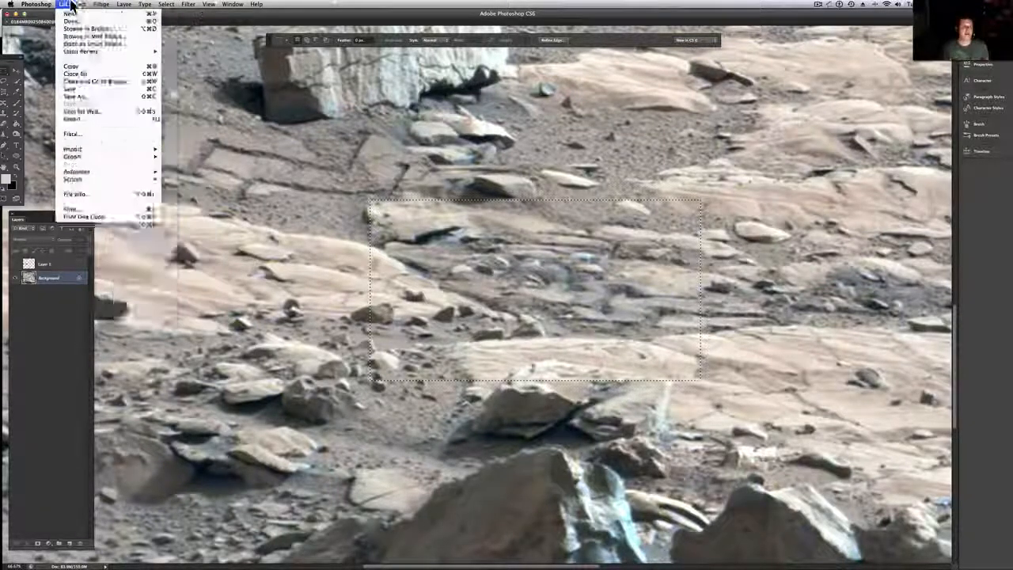
{"action": "left_click", "coordinate": [101, 3]}
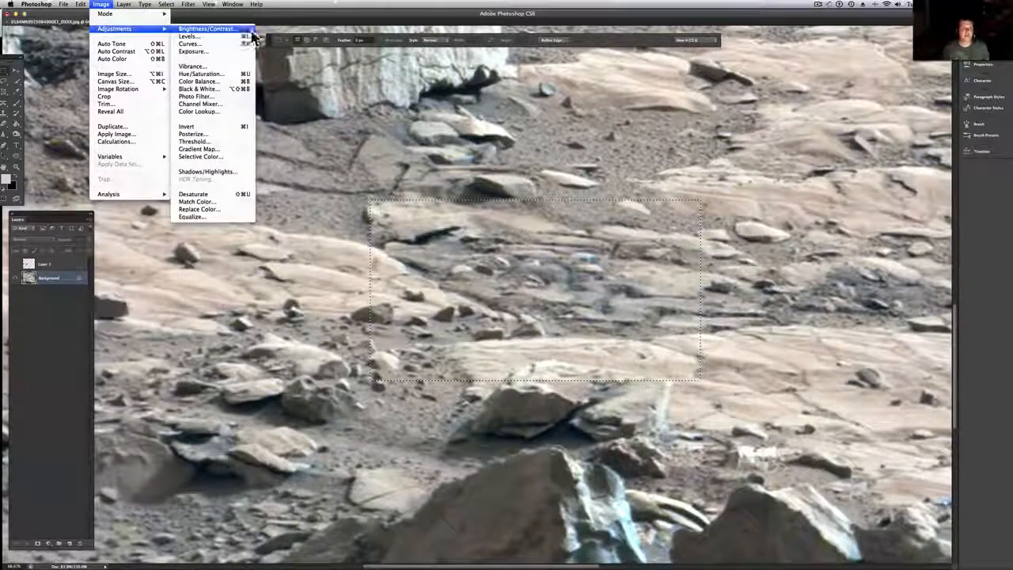
- Boost and fine-tune the Exposure of the selected rubbly ground to reveal its detail
{"action": "left_click", "coordinate": [193, 50]}
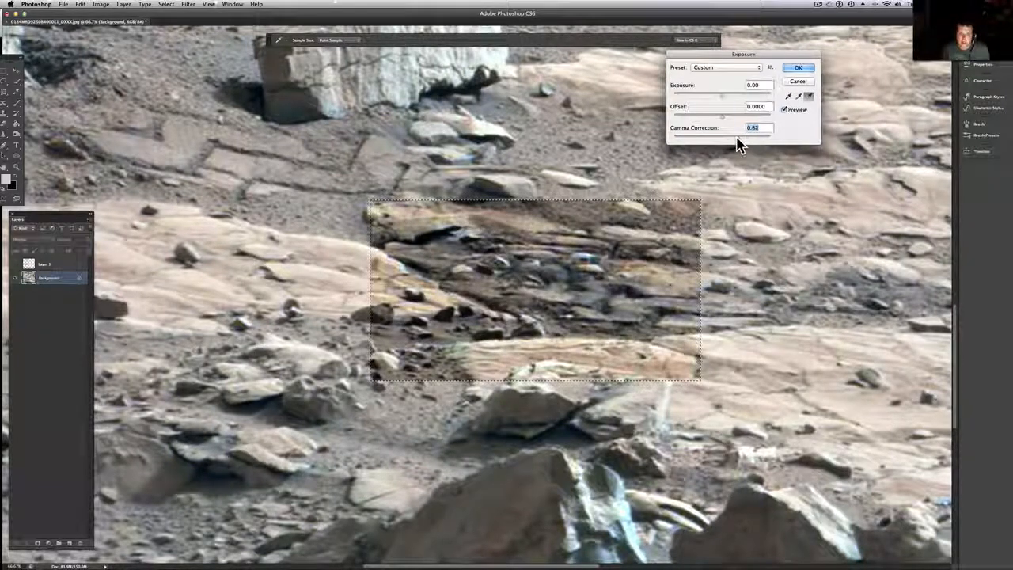
{"action": "left_click_drag", "start_coordinate": [721, 139], "coordinate": [722, 139]}
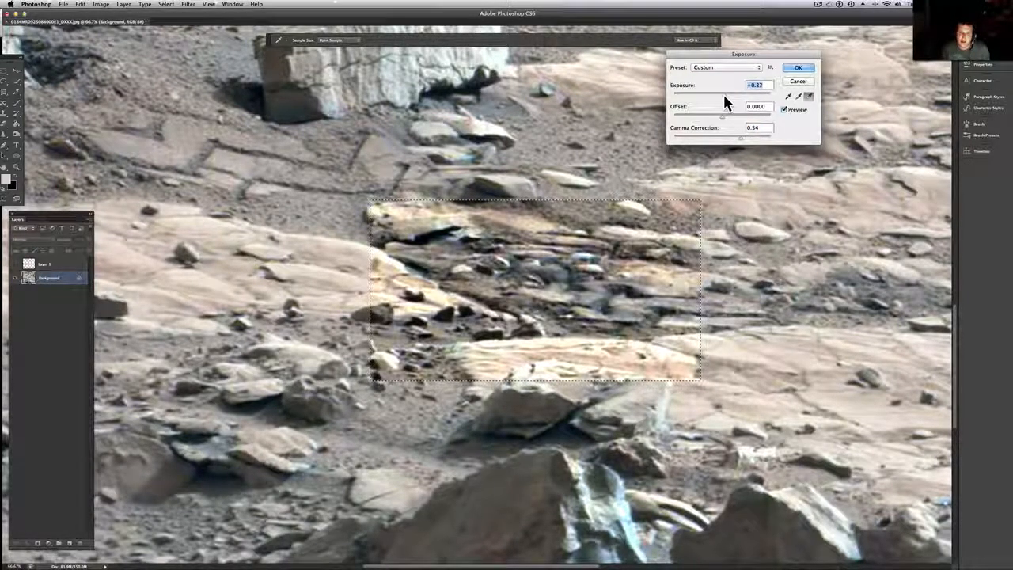
{"action": "left_click", "coordinate": [798, 80]}
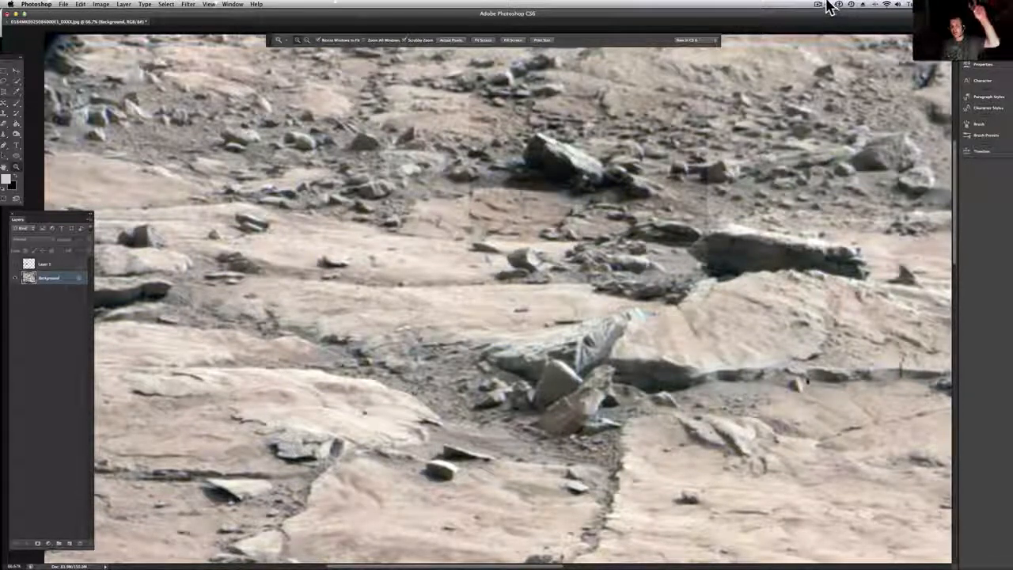
{"action": "left_click", "coordinate": [820, 5]}
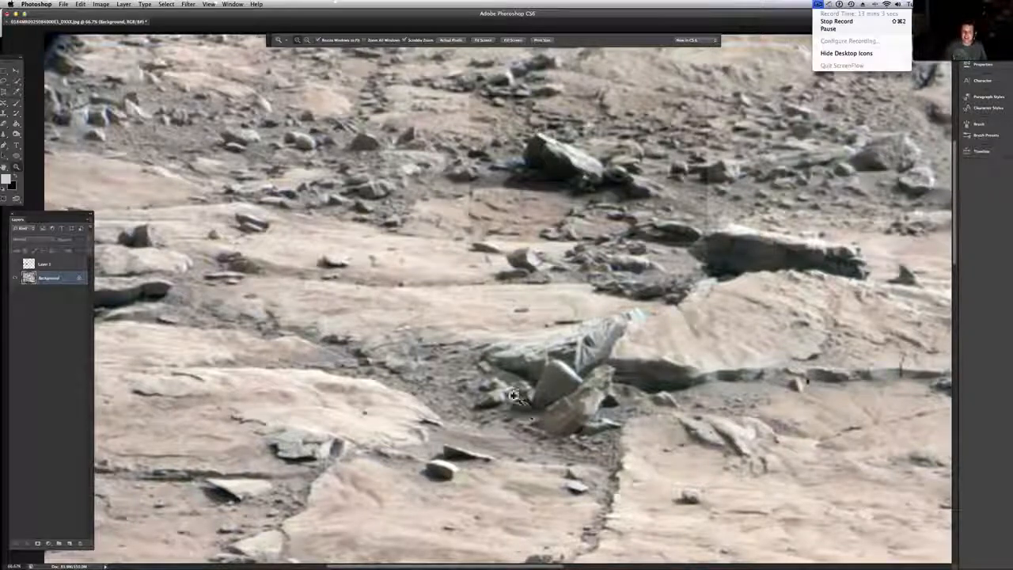
{"action": "mouse_move", "coordinate": [836, 22]}
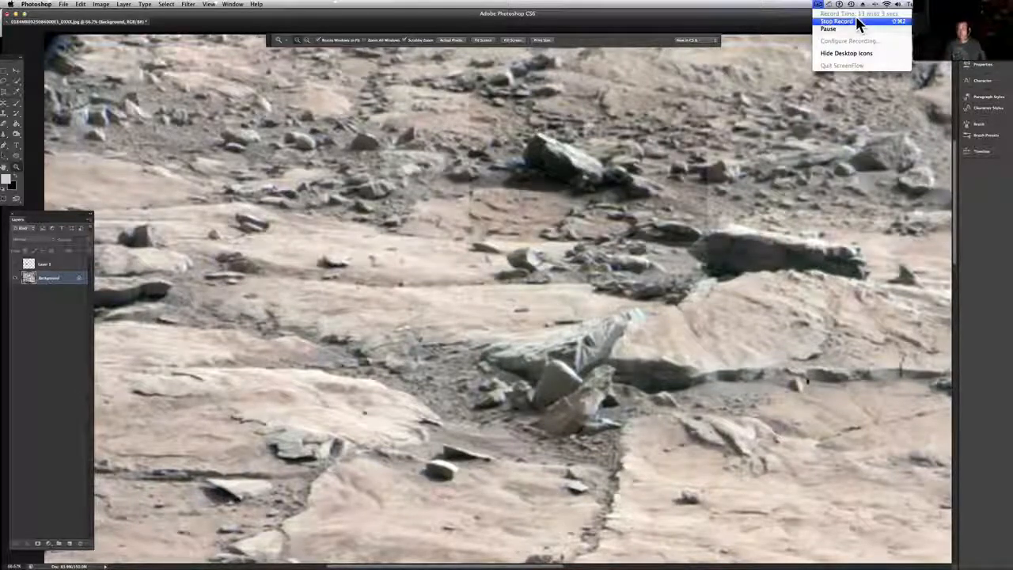